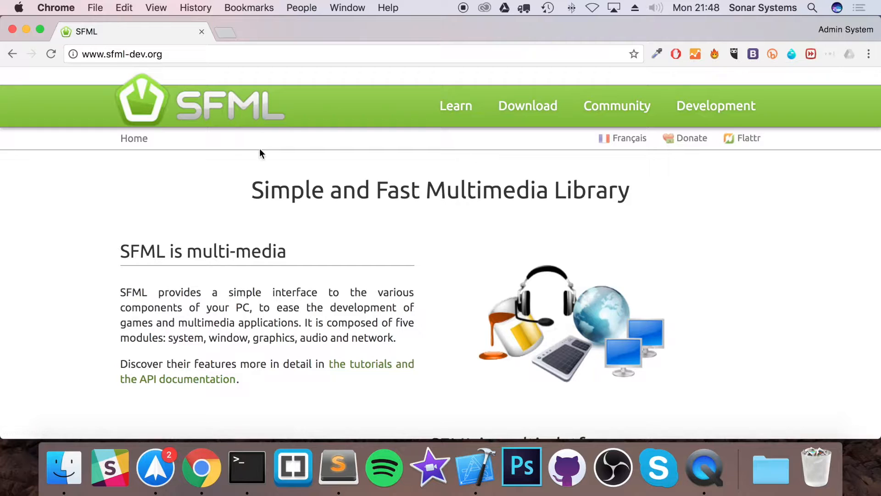
mouse_move(583, 217)
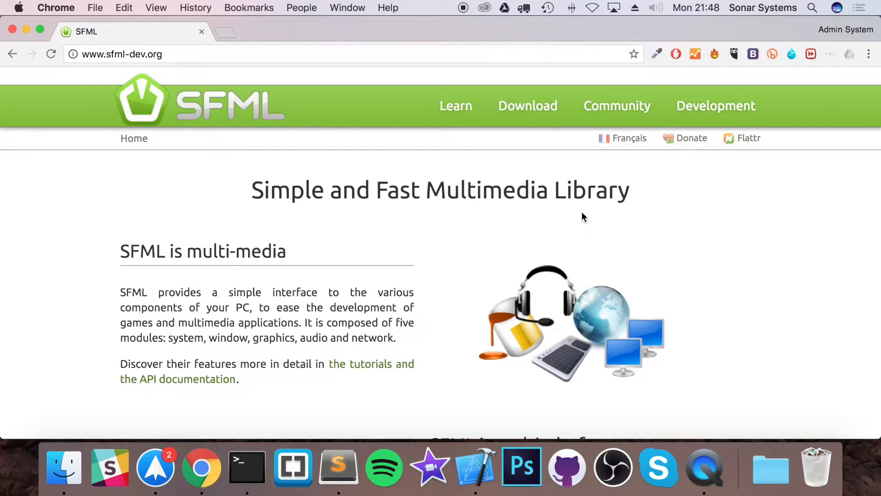
- Download the SFML 2.4.2 Mac OS X Clang 64-bit package from sfml-dev.org
click(527, 105)
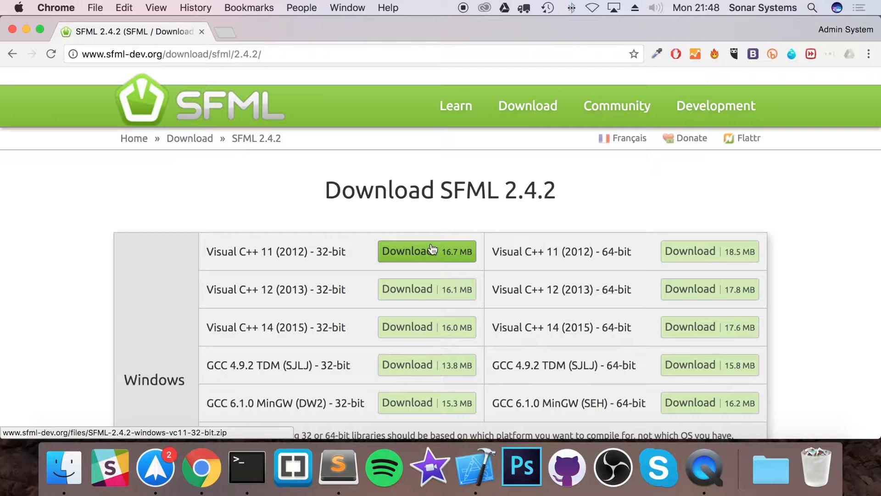
scroll(down, 3)
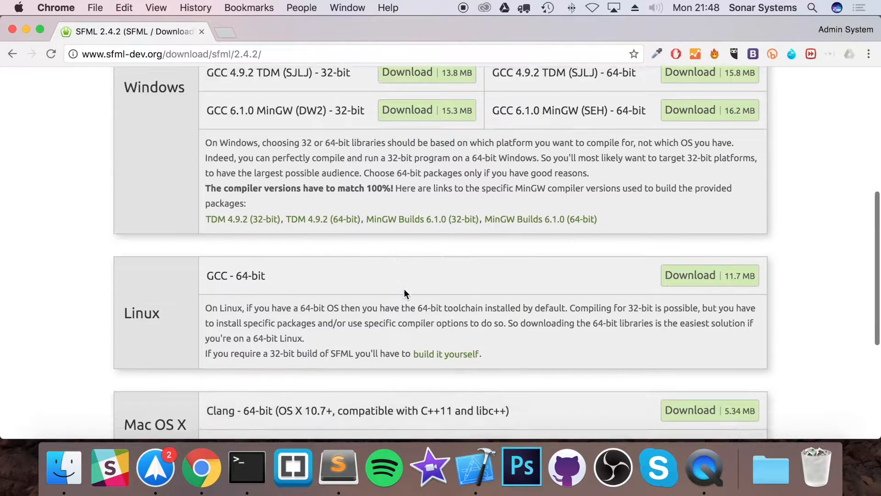
scroll(down, 3)
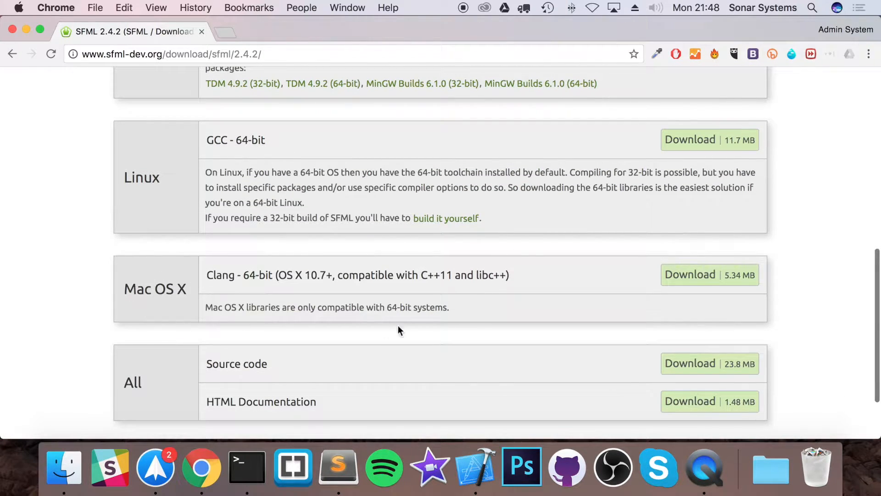
click(690, 274)
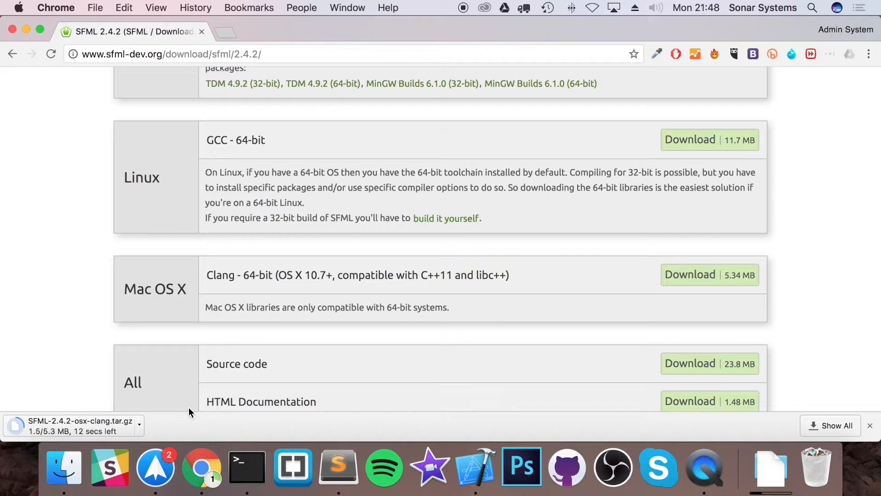
mouse_move(205, 421)
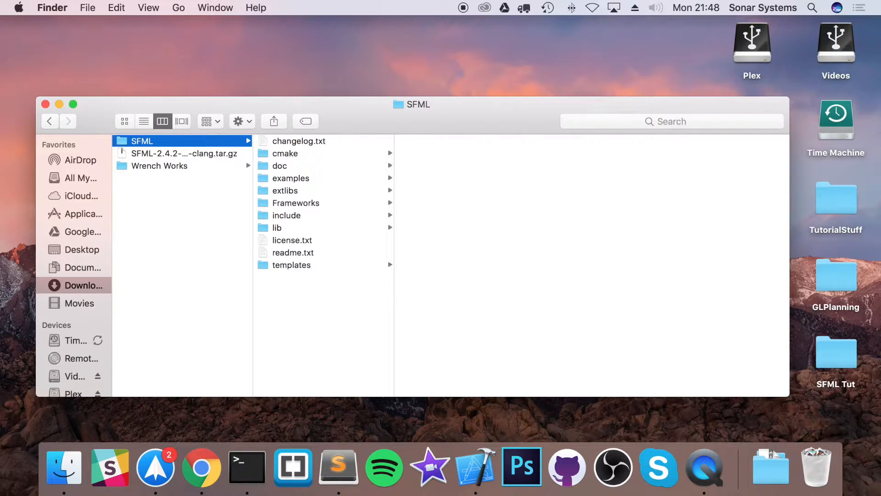
mouse_move(76, 116)
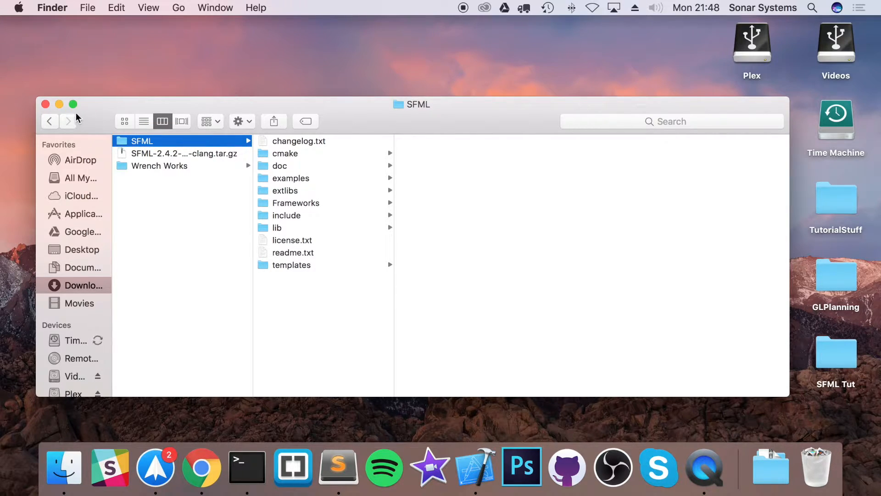
- Close the Downloads Finder window holding the extracted SFML folder
click(45, 104)
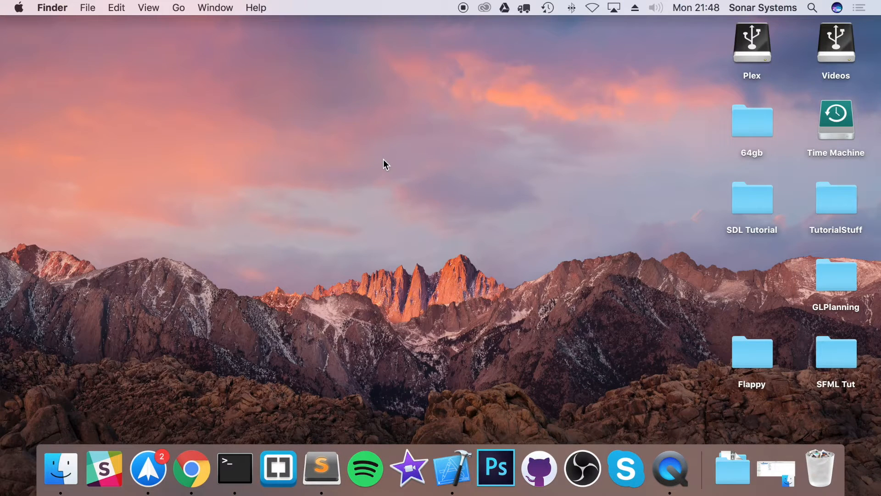
mouse_move(364, 166)
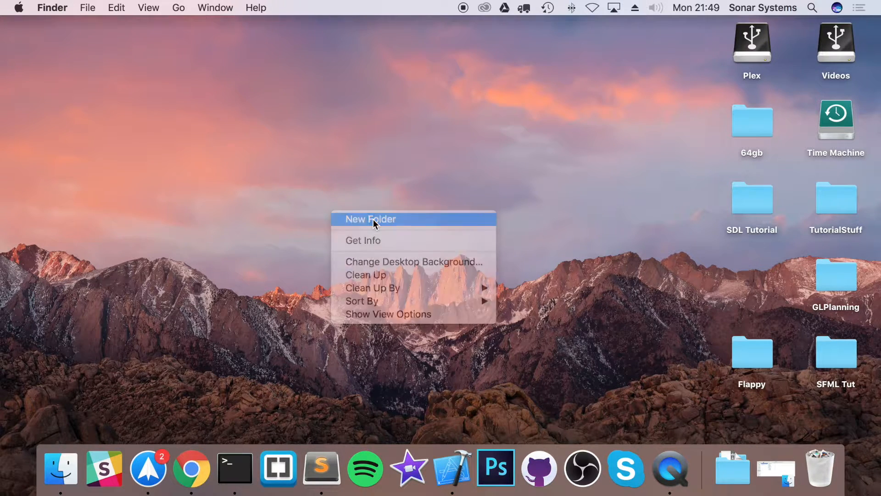
- Make a desktop SFML folder with an External Libraries subfolder holding the SFML library folder
click(370, 218)
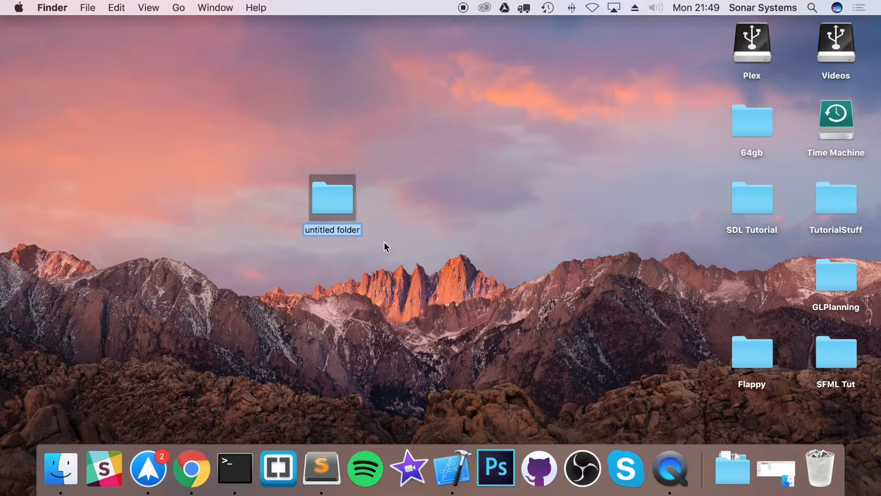
text(SFML)
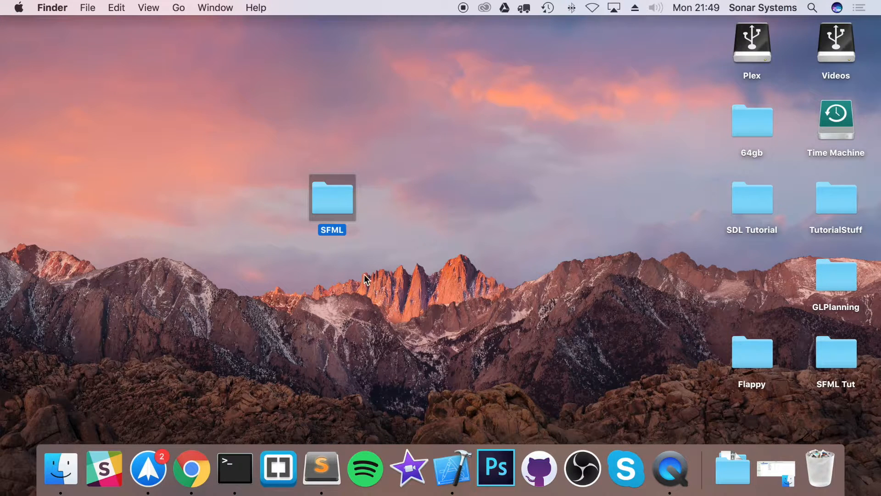
double_click(331, 198)
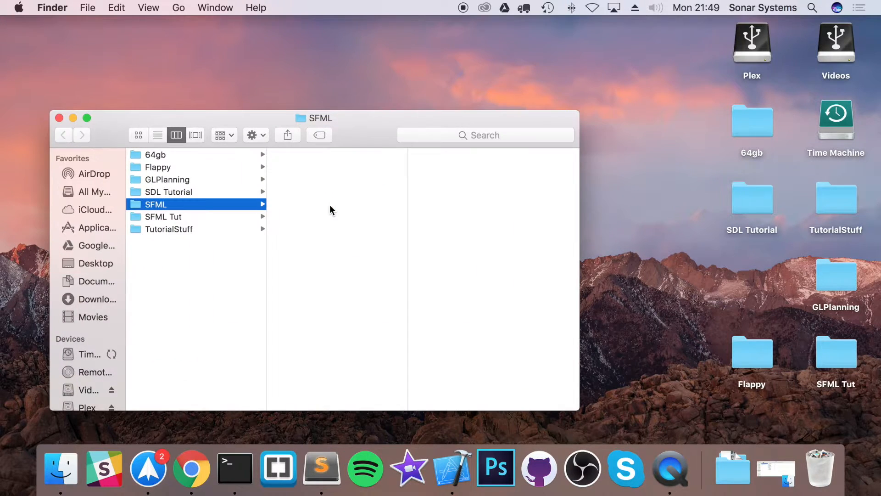
right_click(331, 210)
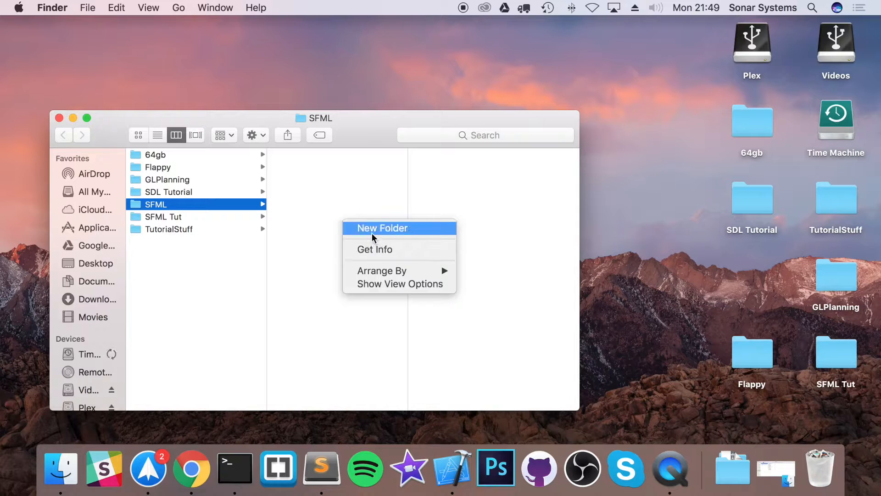
click(383, 227)
text(External Libraries)
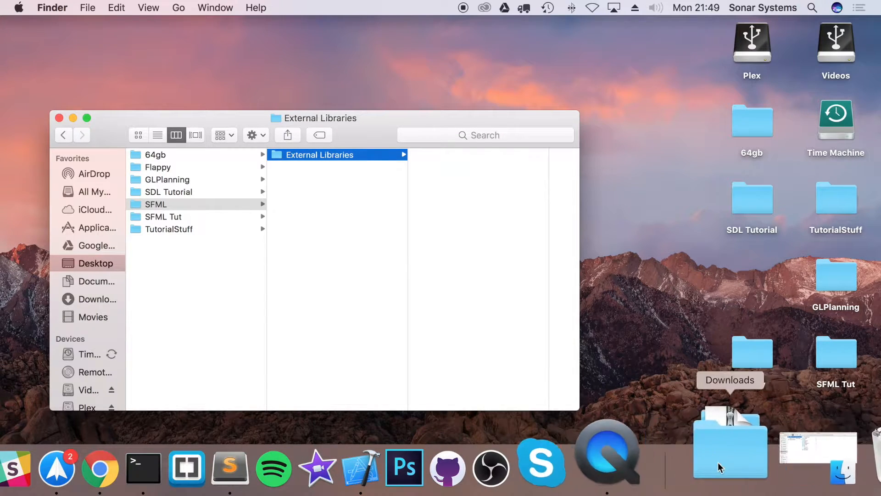
mouse_move(741, 462)
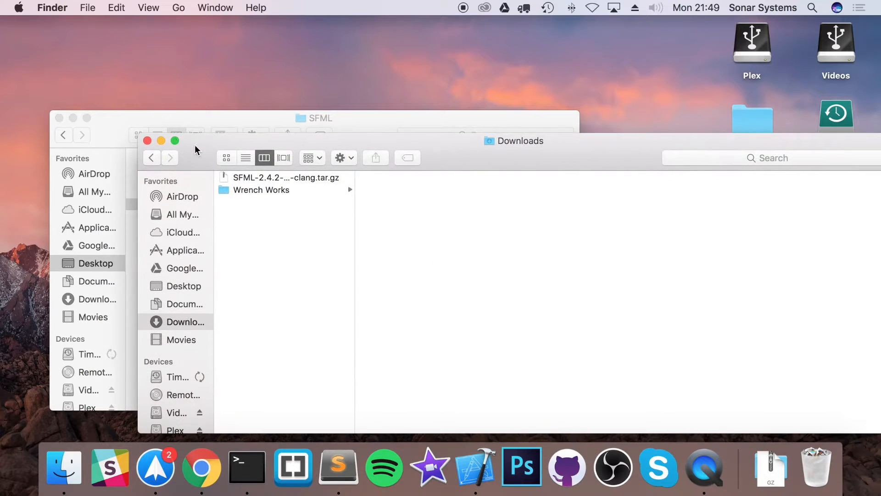
click(147, 140)
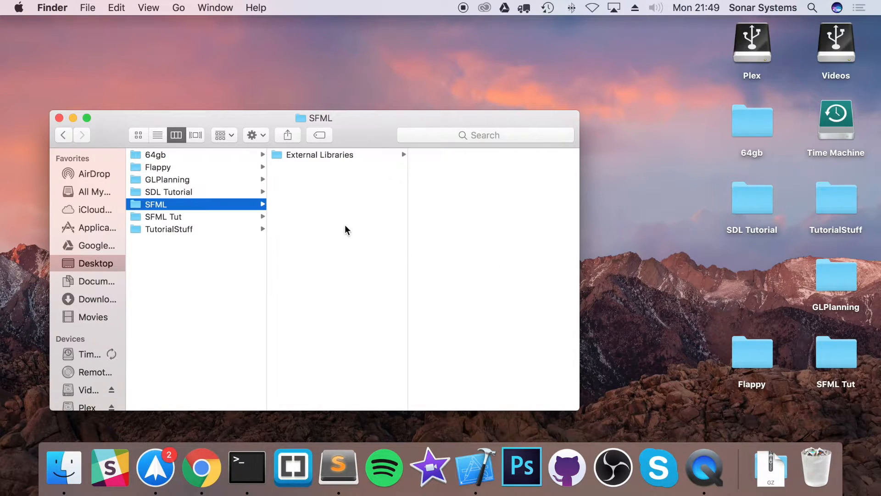
mouse_move(327, 188)
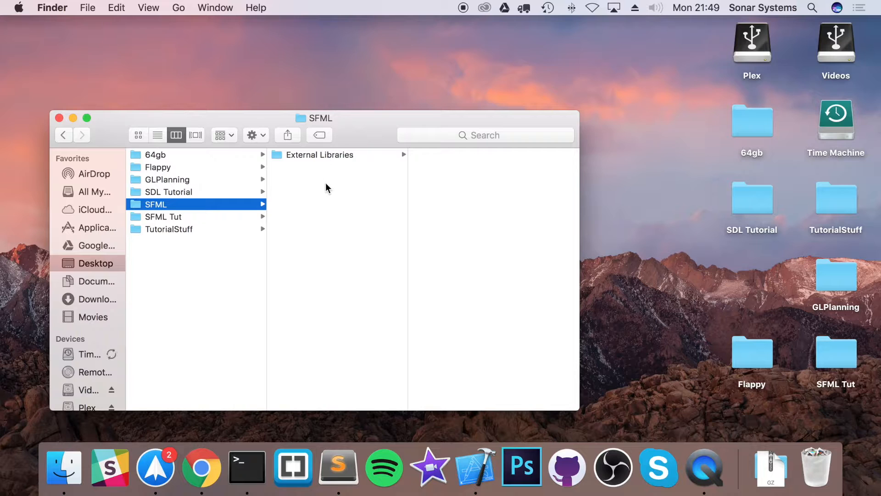
mouse_move(320, 162)
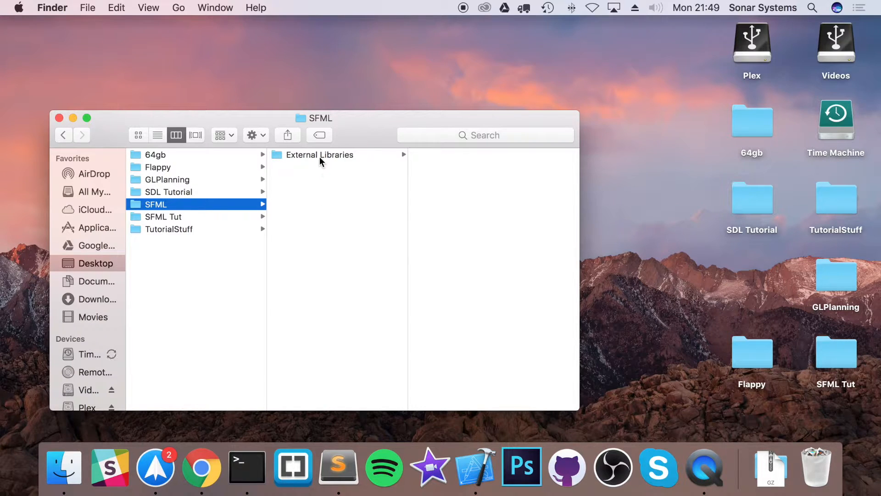
click(320, 155)
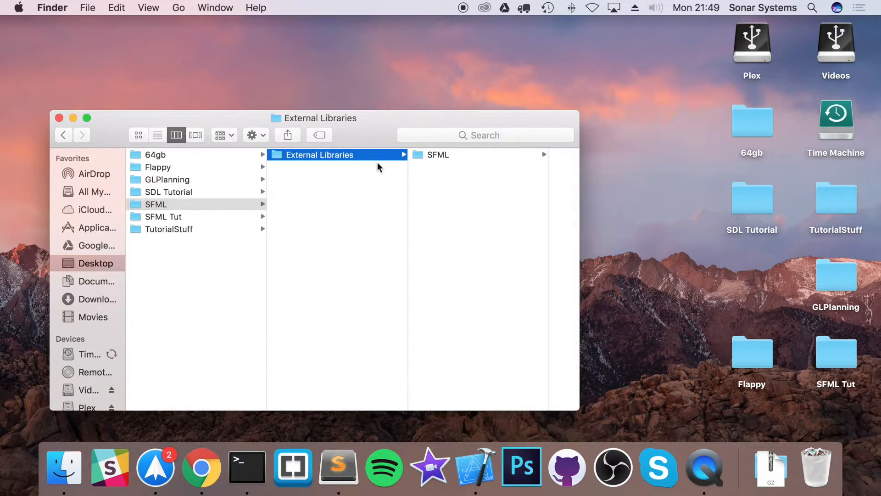
mouse_move(536, 383)
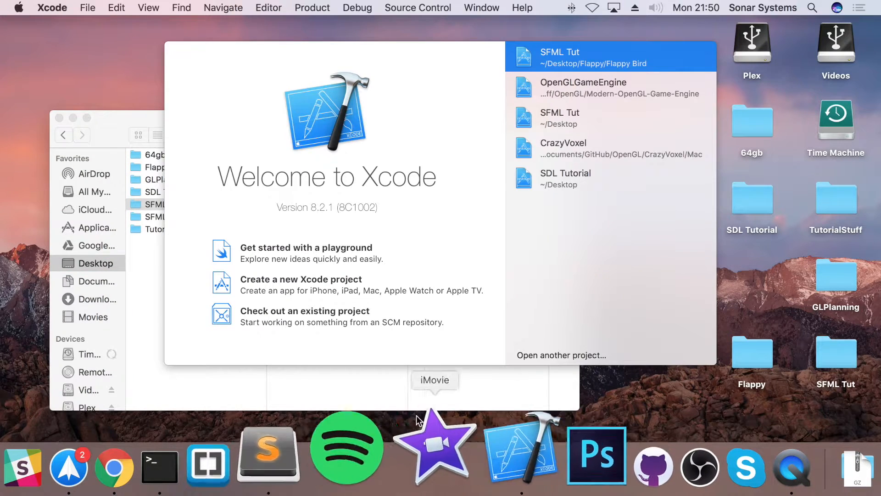
- Create a C++ Command Line Tool project 'SFML Template' in Desktop/SFML
click(300, 279)
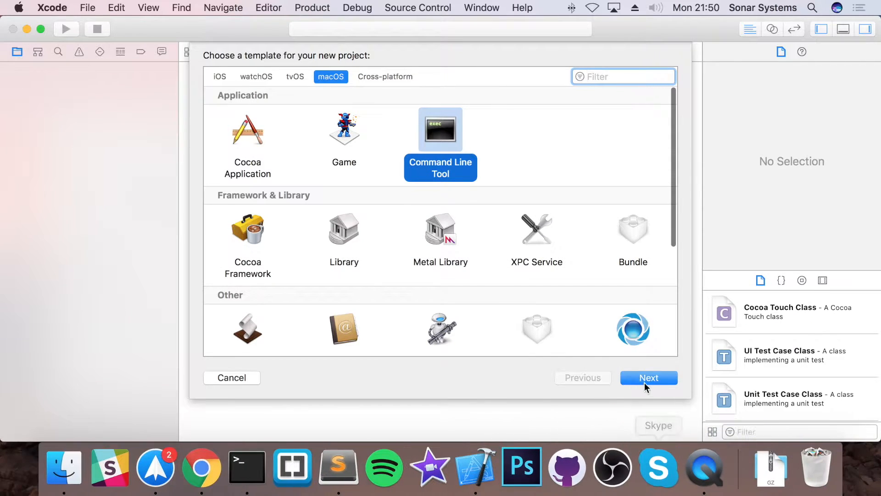
click(649, 377)
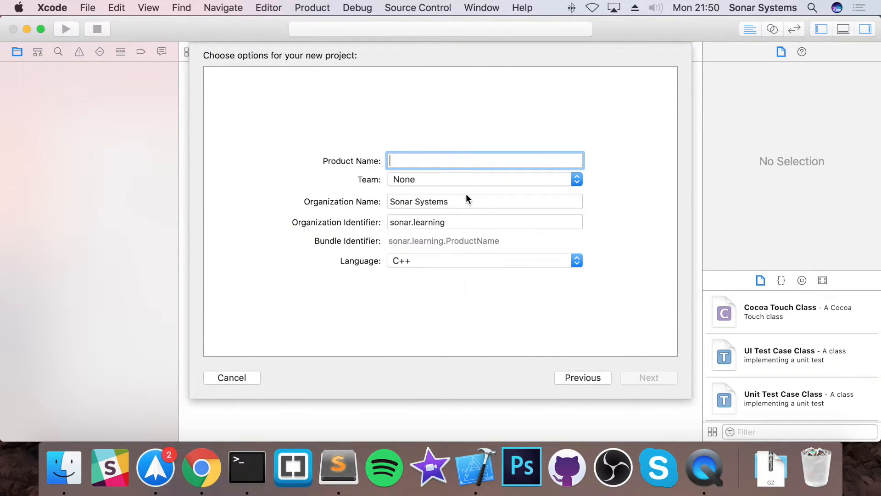
text(SFML Tem)
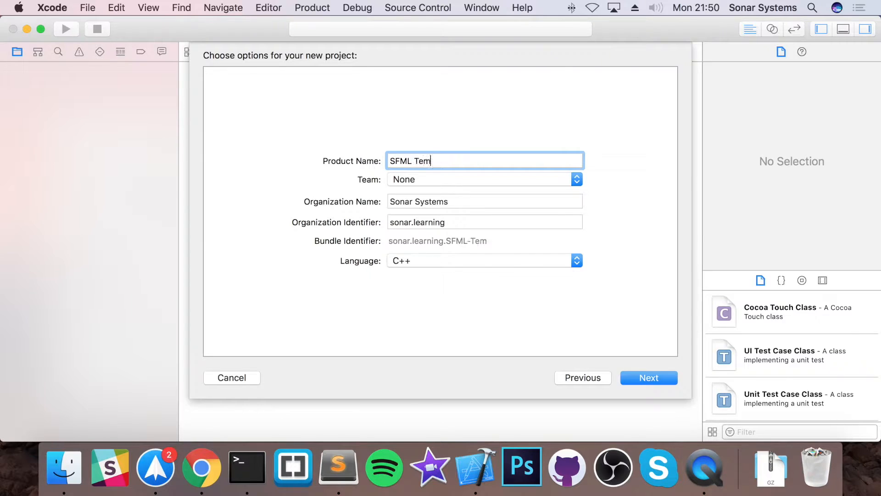
text(plate)
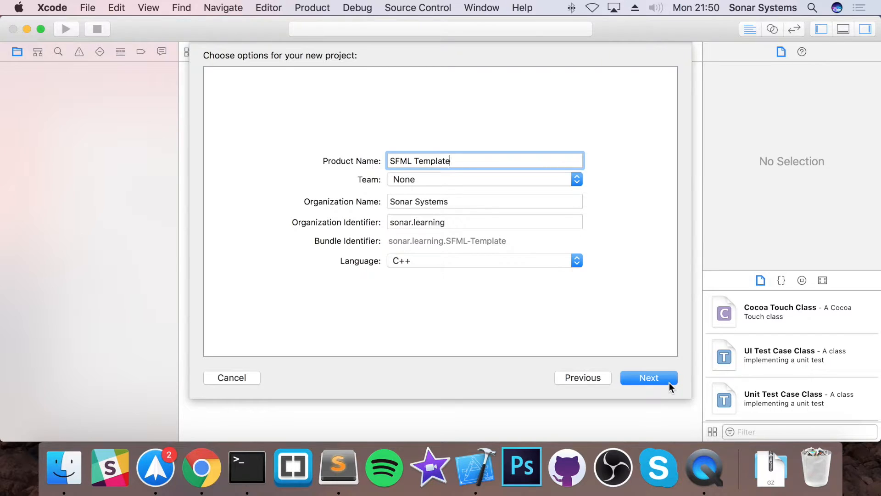
click(648, 378)
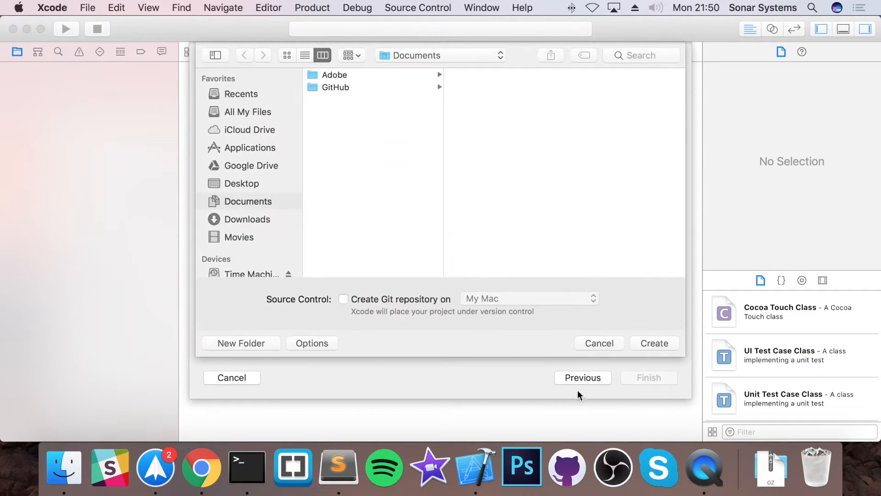
click(241, 183)
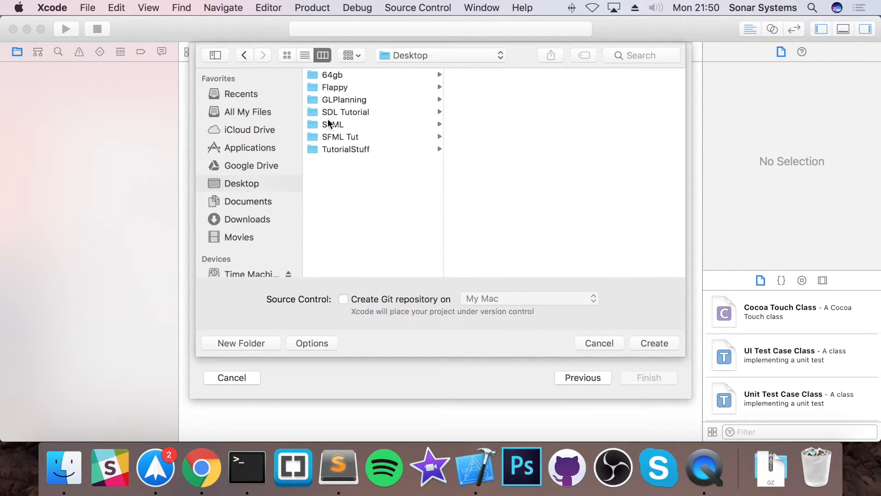
click(332, 124)
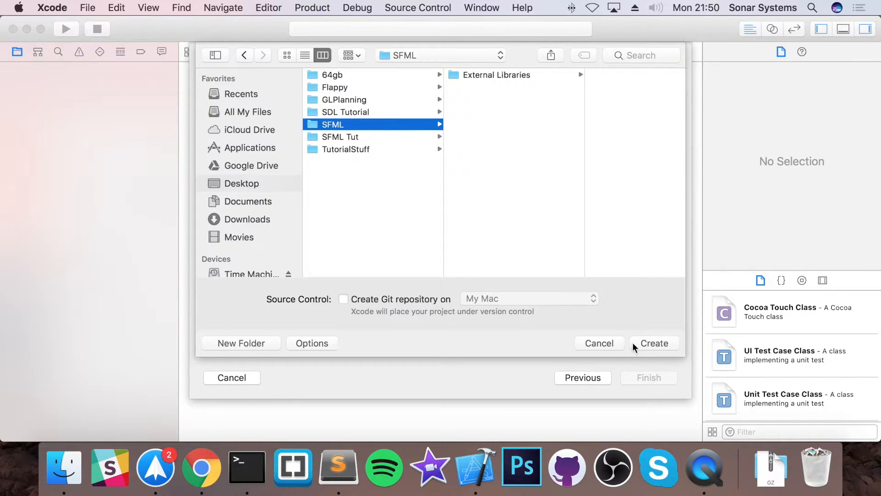
click(653, 343)
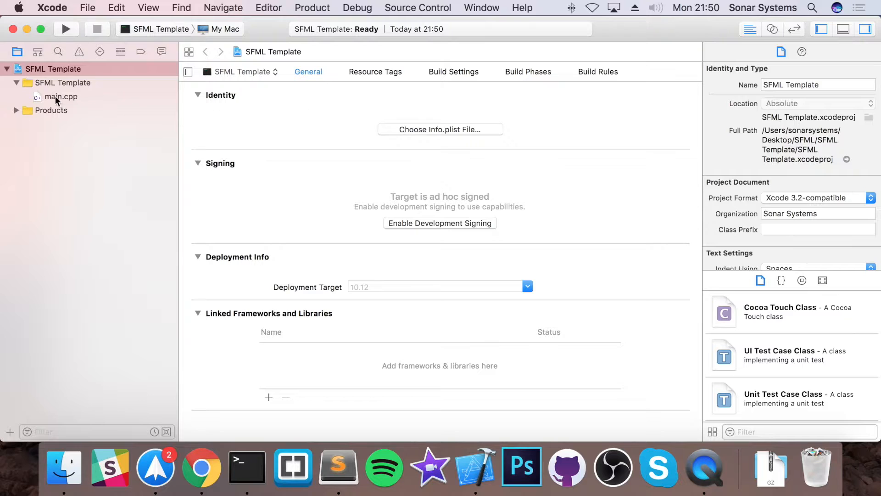
click(60, 96)
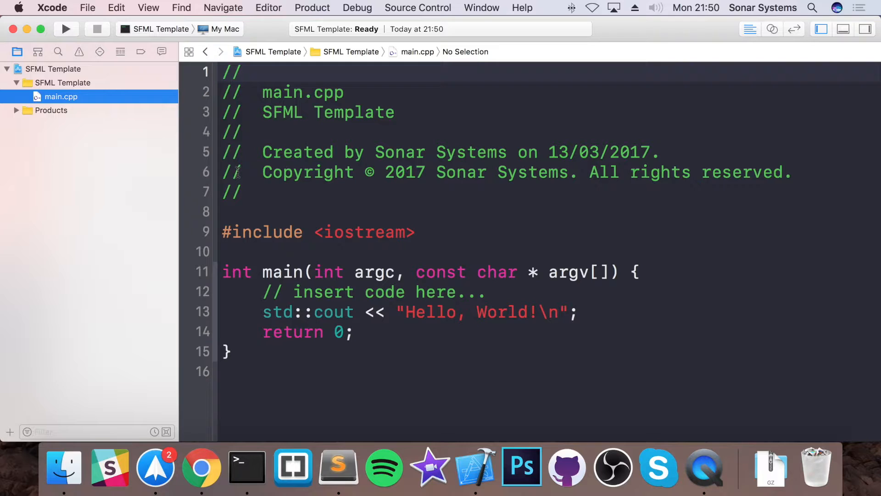
mouse_move(176, 166)
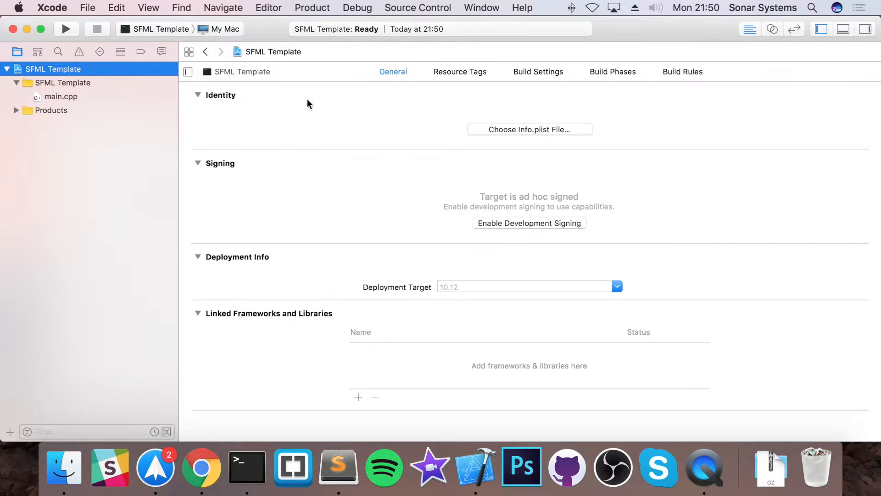
- Filter build settings by 'search' and add a Header Search Paths entry starting with ${SRCROOT}
click(538, 72)
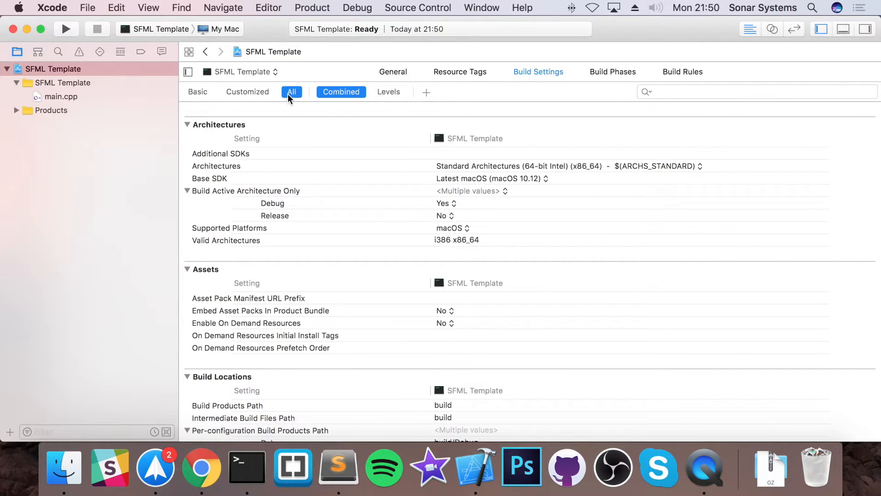
text(s)
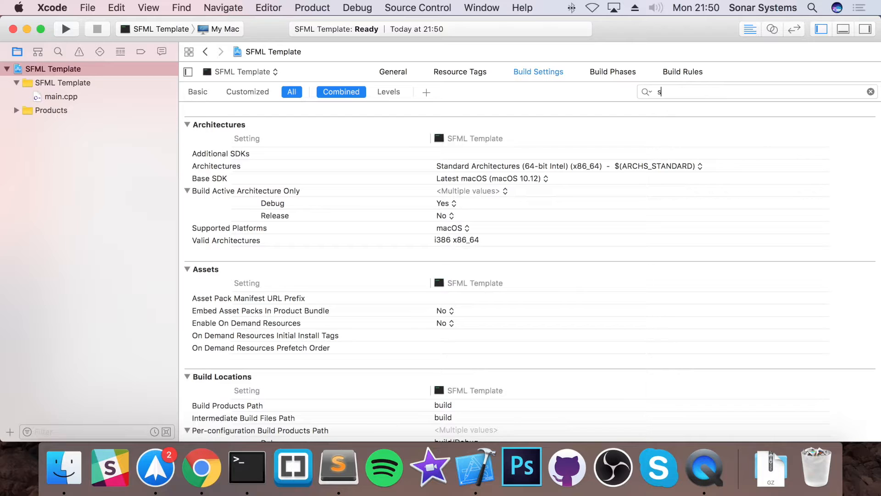
text(earch)
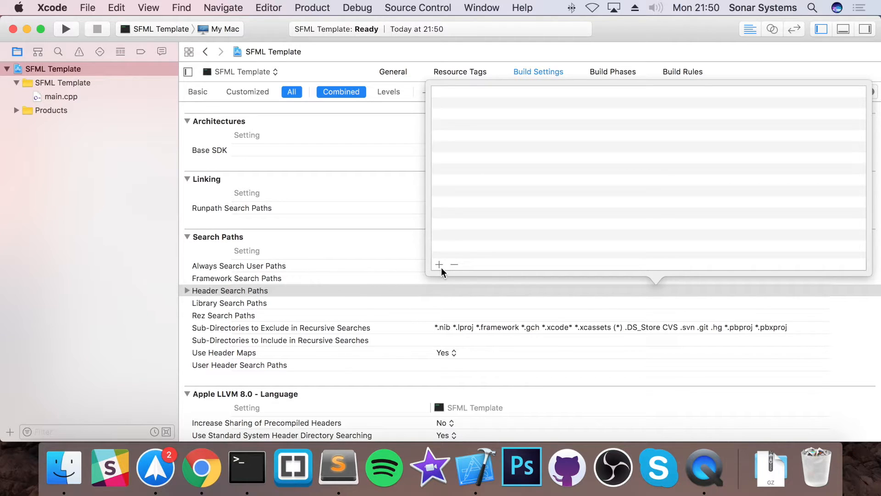
click(439, 264)
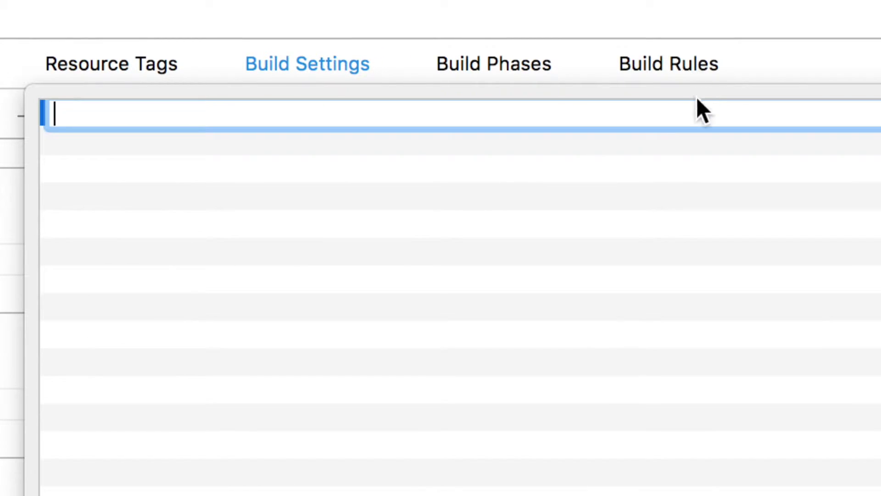
text("")
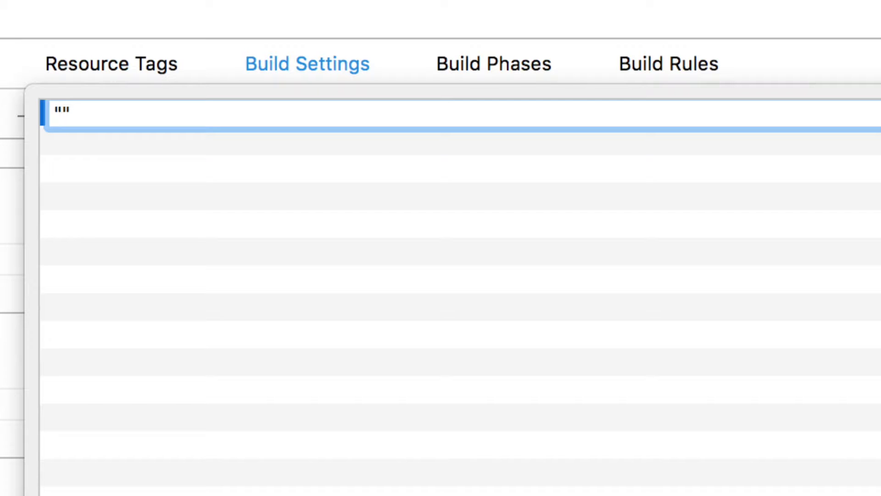
text(${})
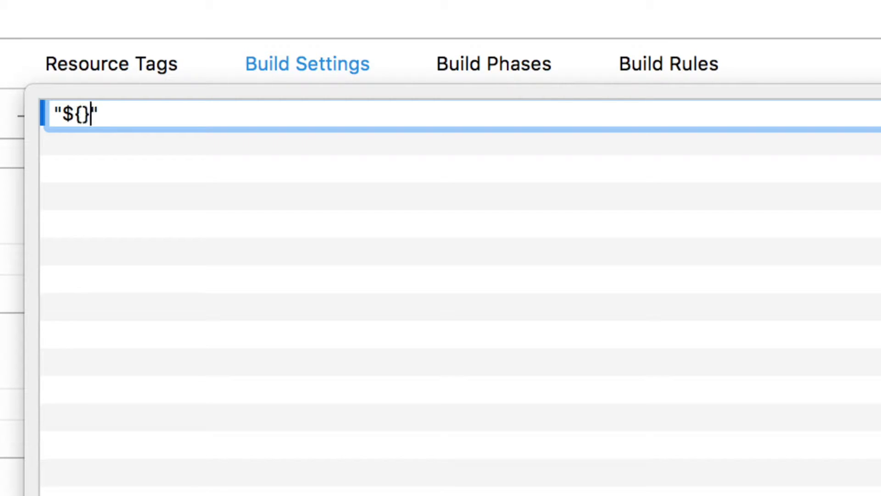
text(SRC)
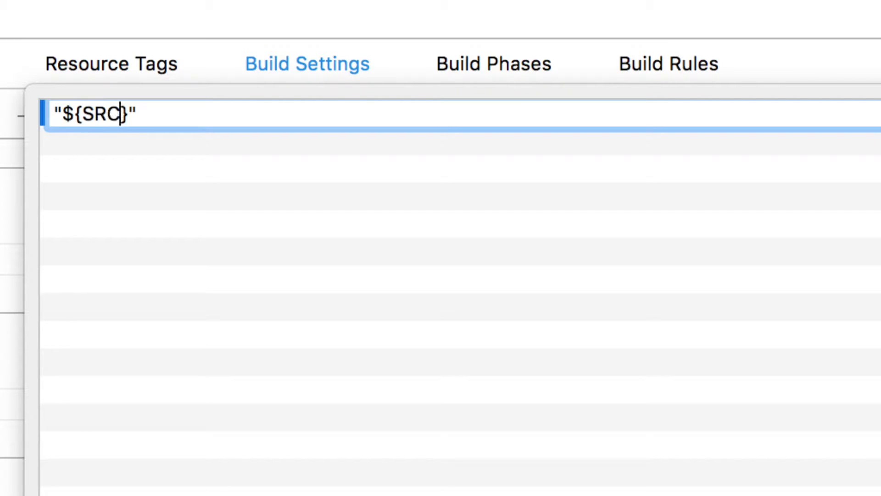
text(ROOT)
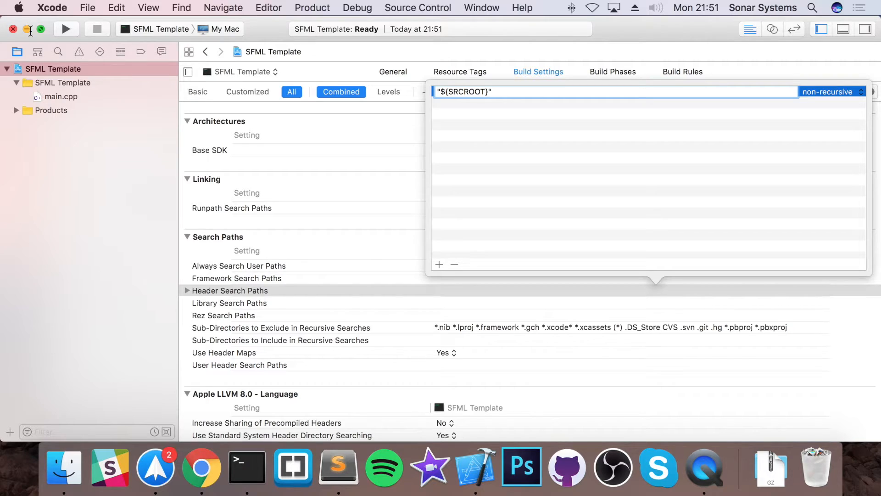
mouse_move(265, 227)
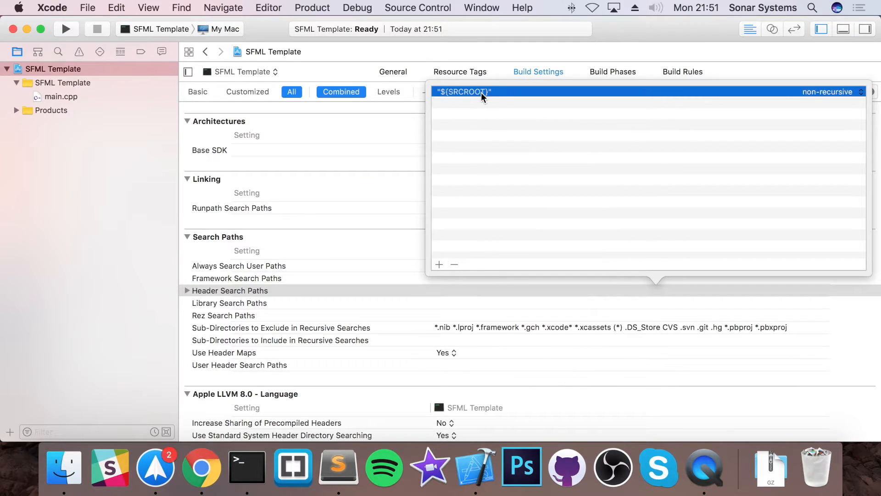
- Extend the header path to '${SRCROOT}/../External Libraries/SFML'
double_click(463, 92)
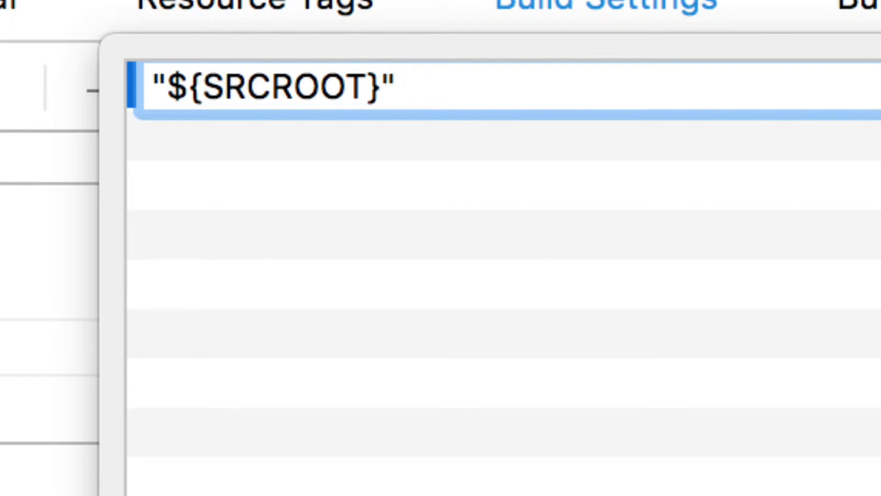
text(/../)
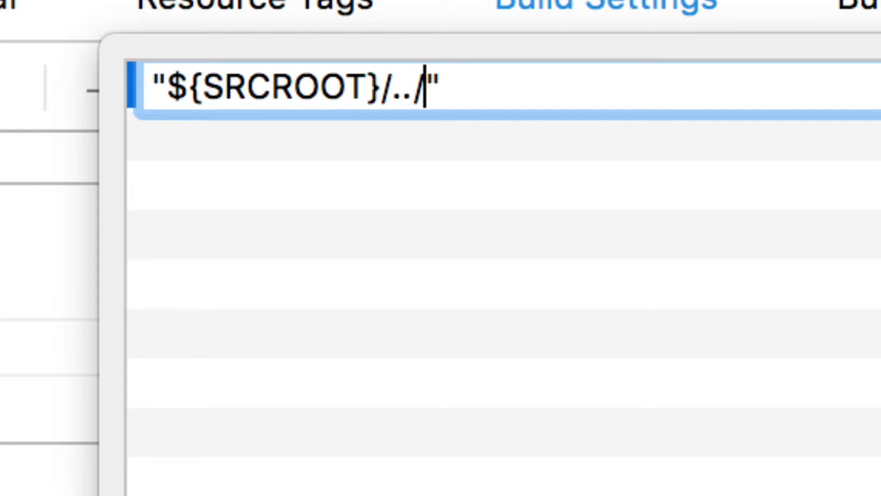
text(External Li)
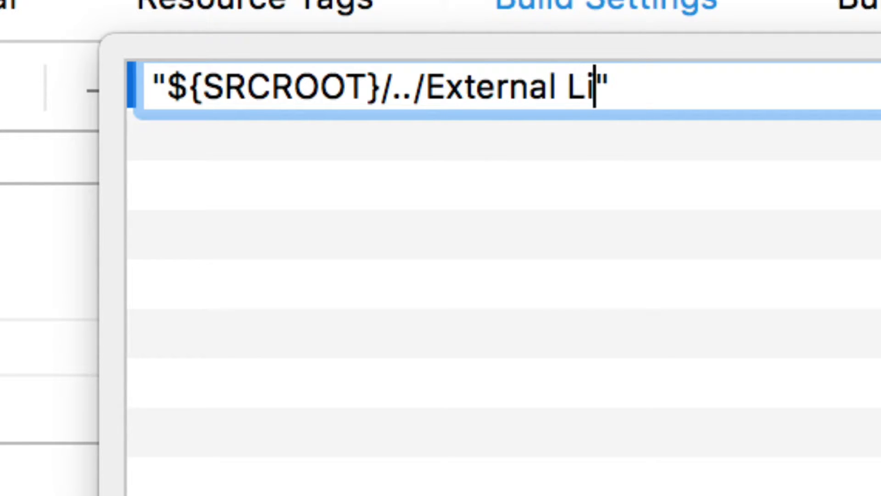
text(braries)
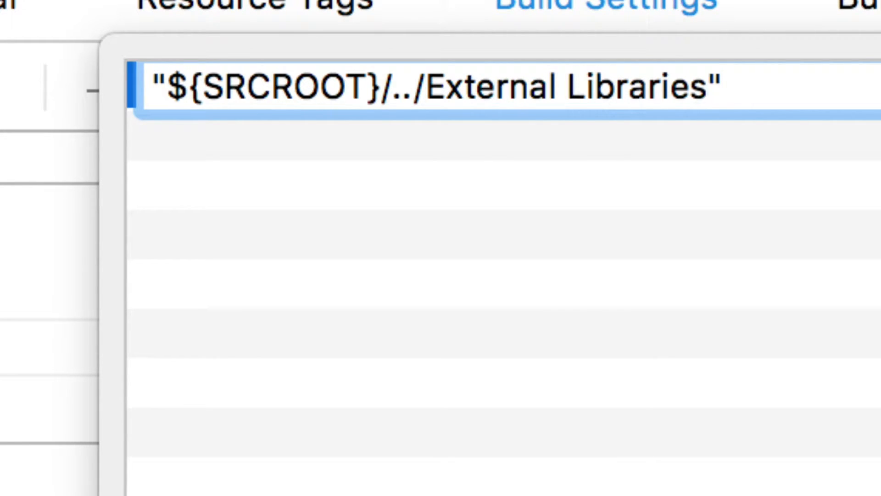
text(/SFML/include)
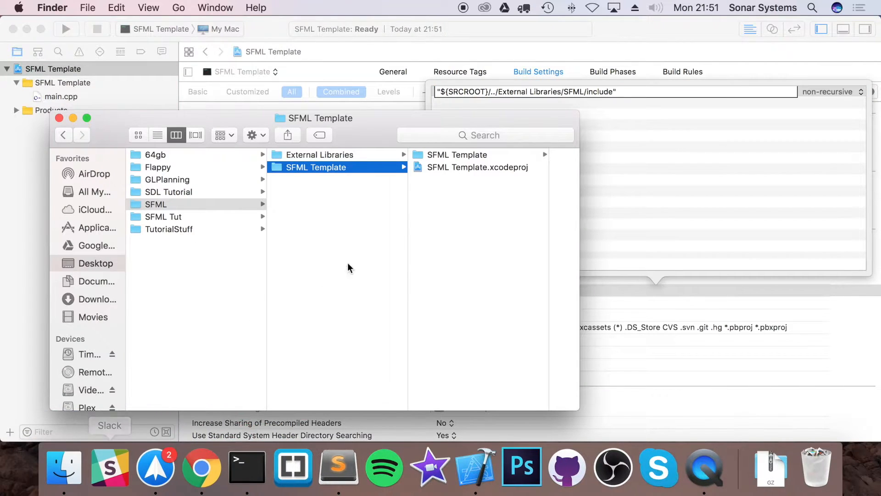
- Confirm External Libraries/SFML/include/SFML holds the .hpp headers in Finder, then return to Xcode
click(155, 203)
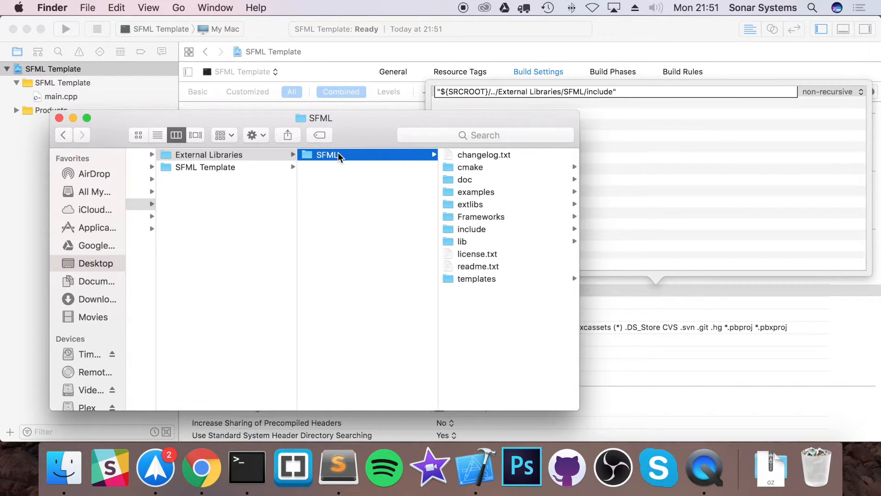
click(472, 229)
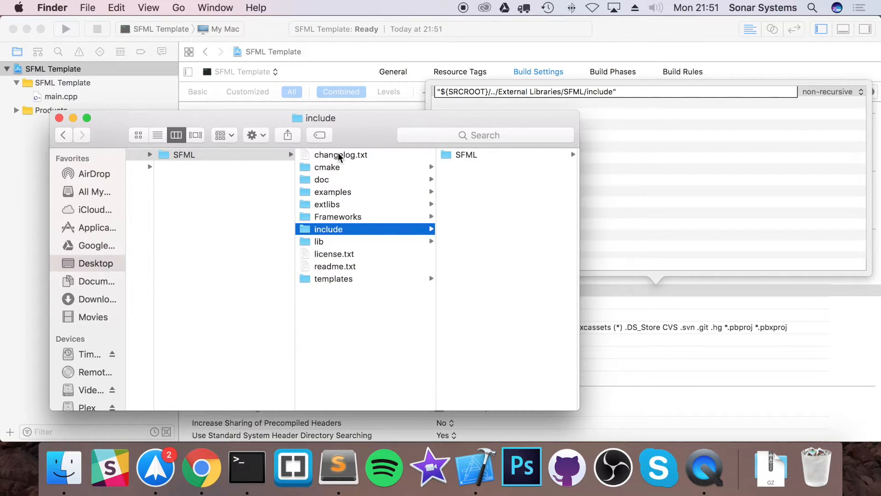
click(328, 154)
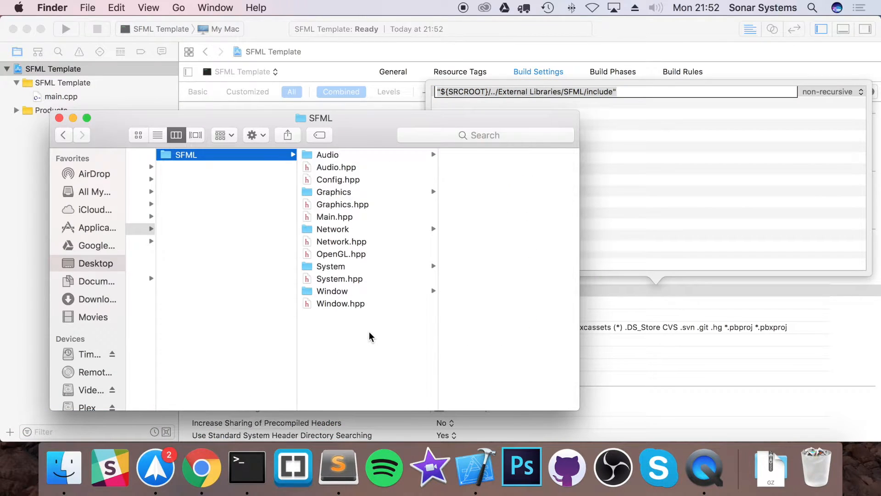
click(150, 240)
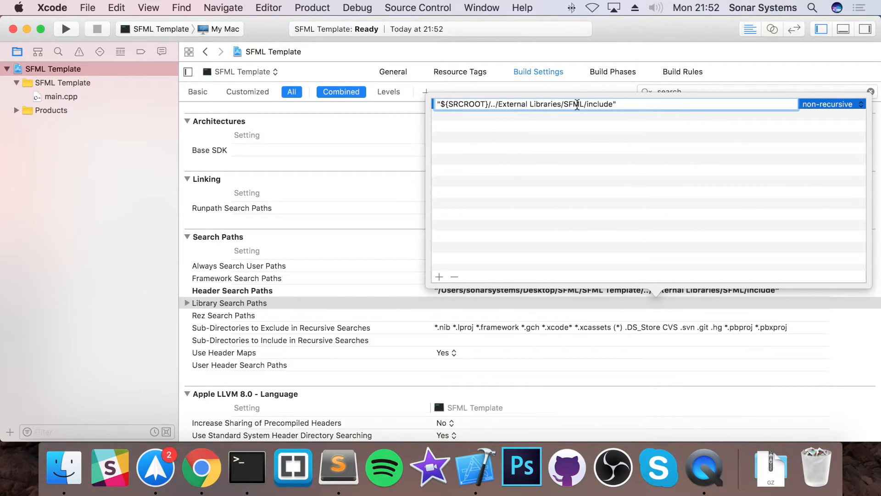
- Change the path ending from include to lib and commit the Library Search Paths entry
key(Backspace)
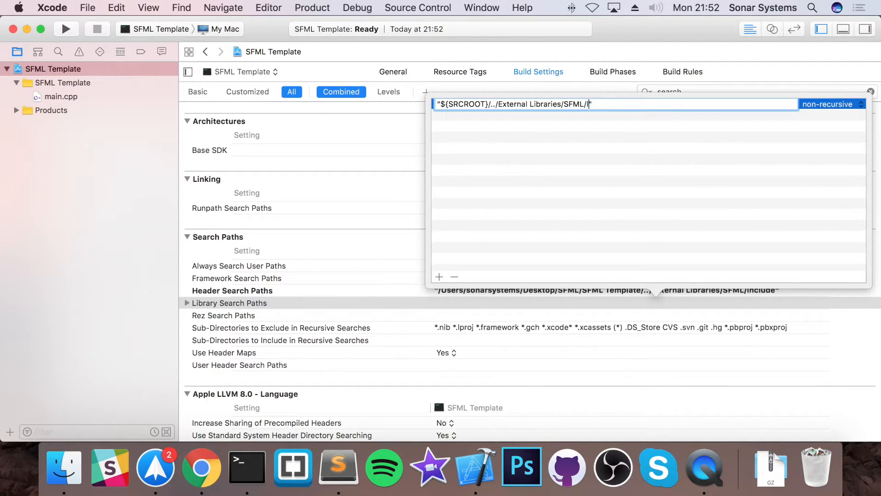
text(ib)
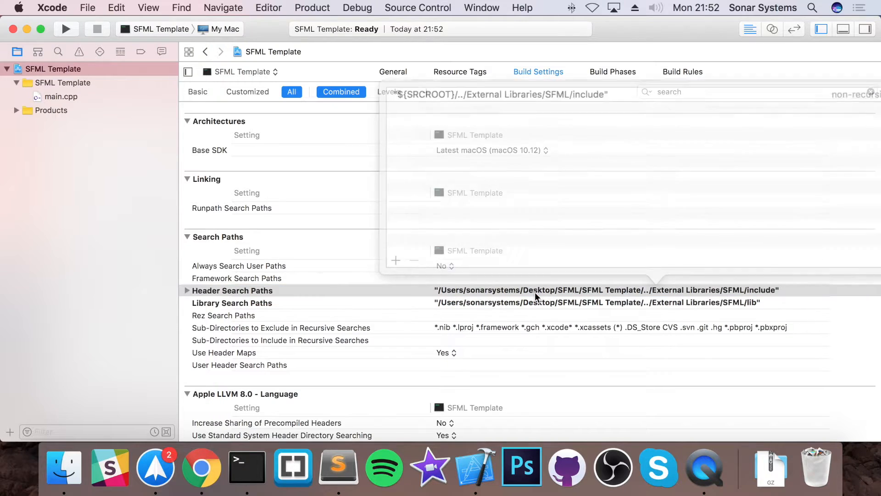
click(232, 303)
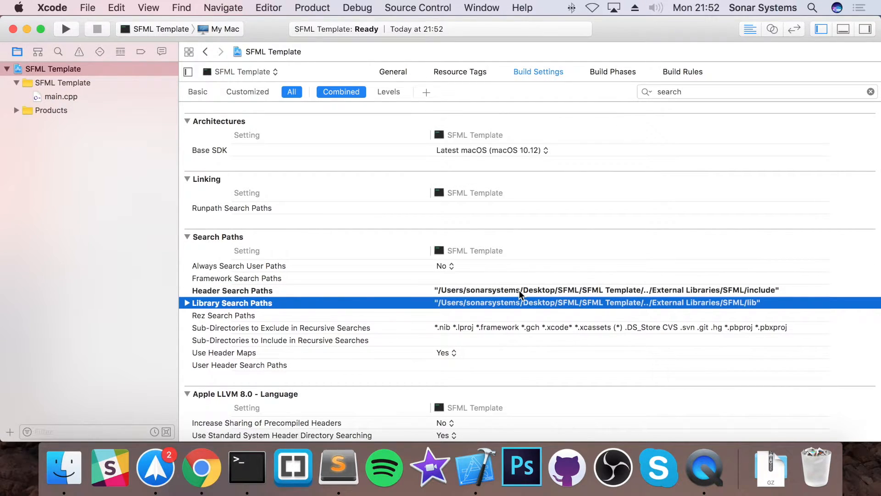
mouse_move(517, 290)
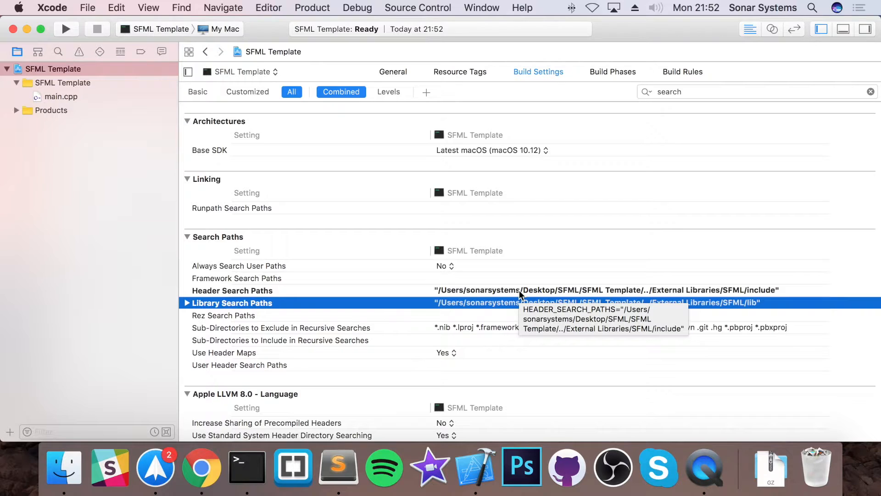
mouse_move(616, 262)
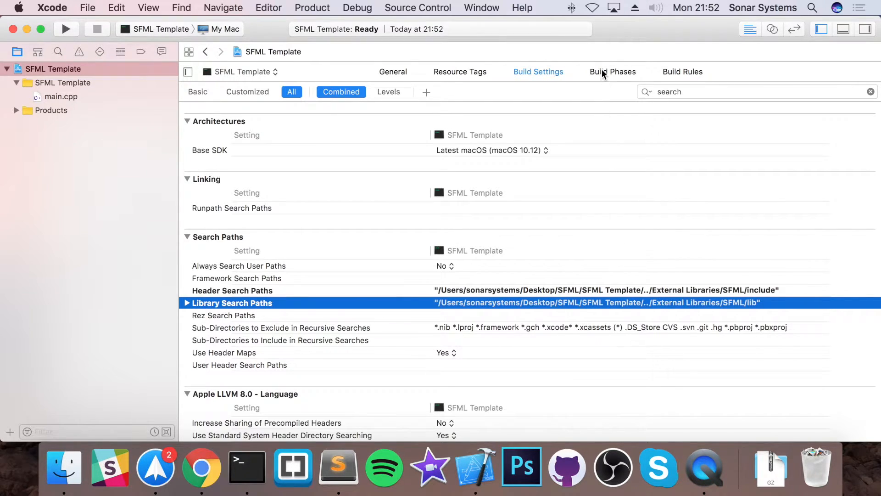
- Link the five libsfml-*.2.4.2.dylib files in Build Phases, build, and open main.cpp
click(612, 71)
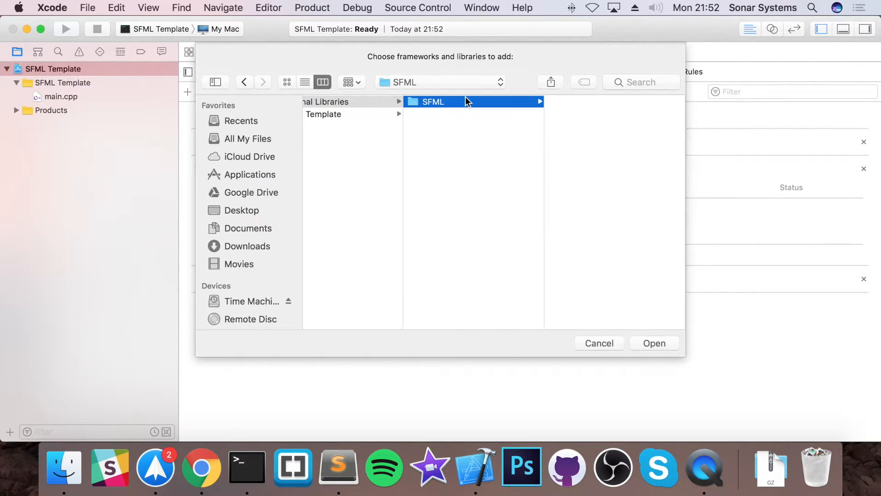
click(433, 102)
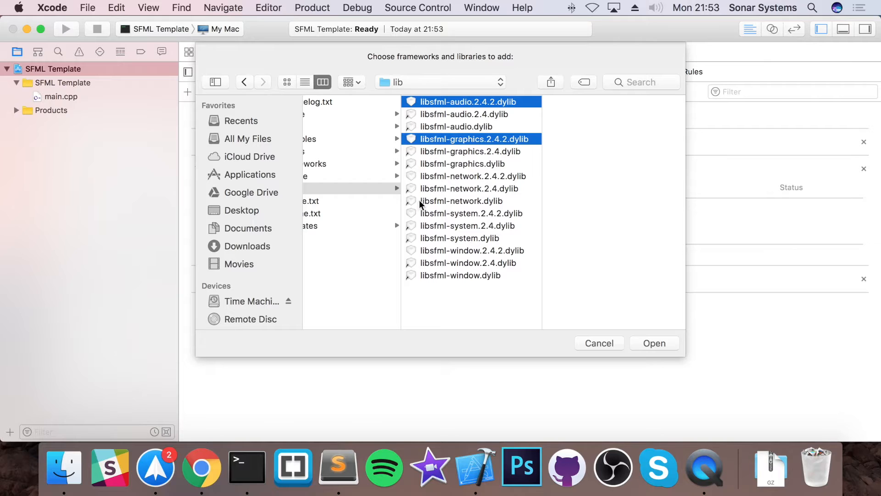
click(472, 176)
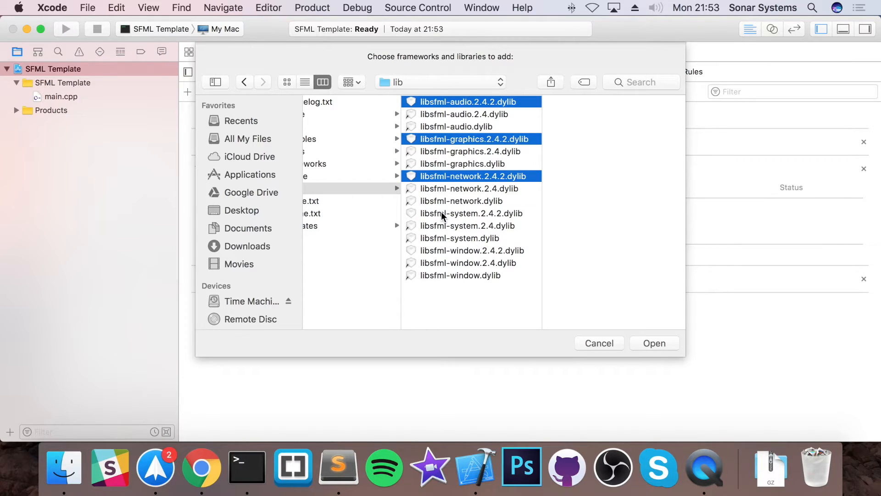
click(598, 343)
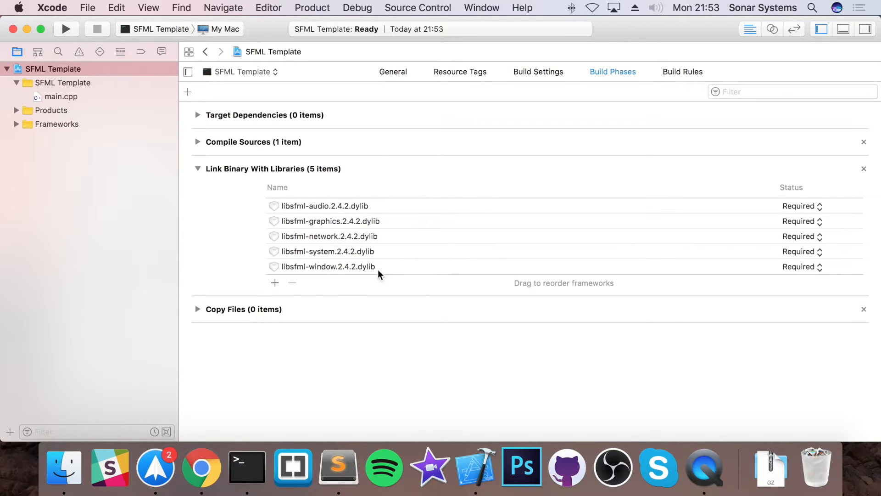
mouse_move(343, 160)
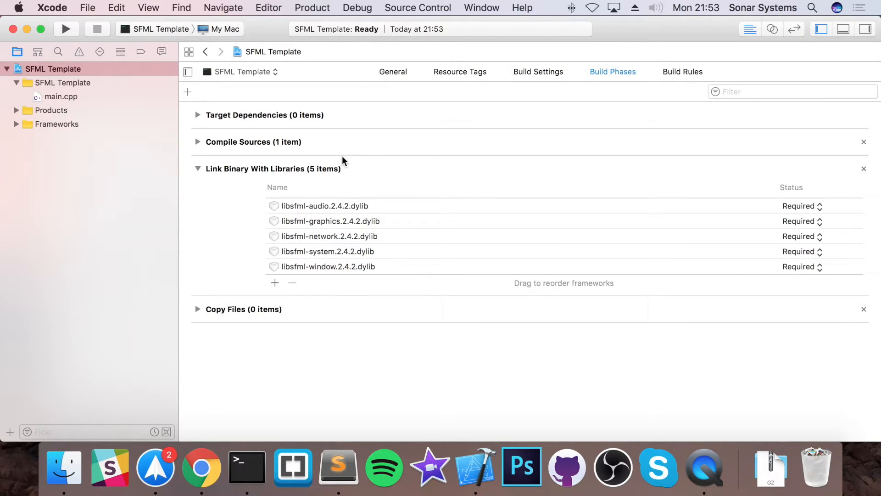
click(65, 29)
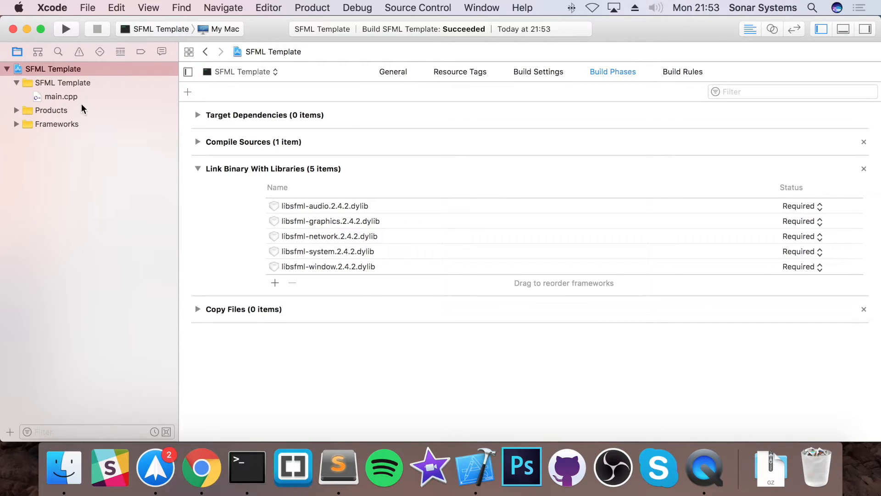
click(60, 96)
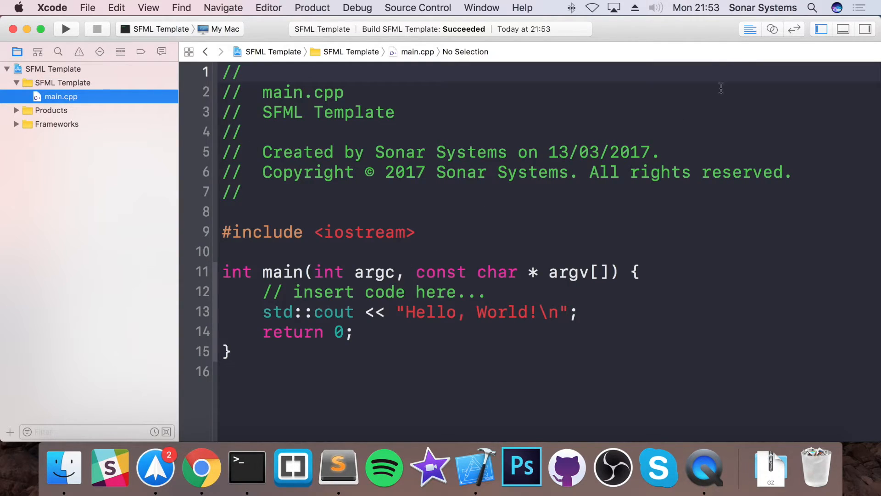
- Add #include <SFML/Graphics.hpp> and #include <iostream> to main.cpp
click(821, 29)
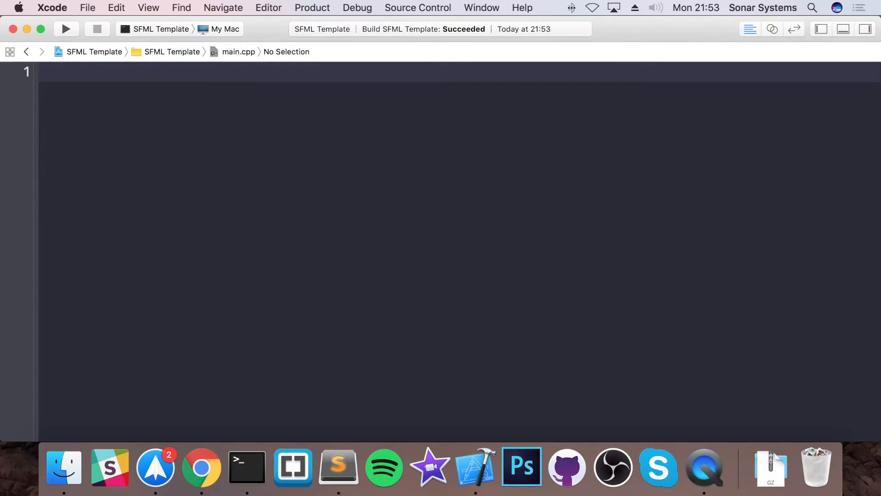
text(#include <SFM)
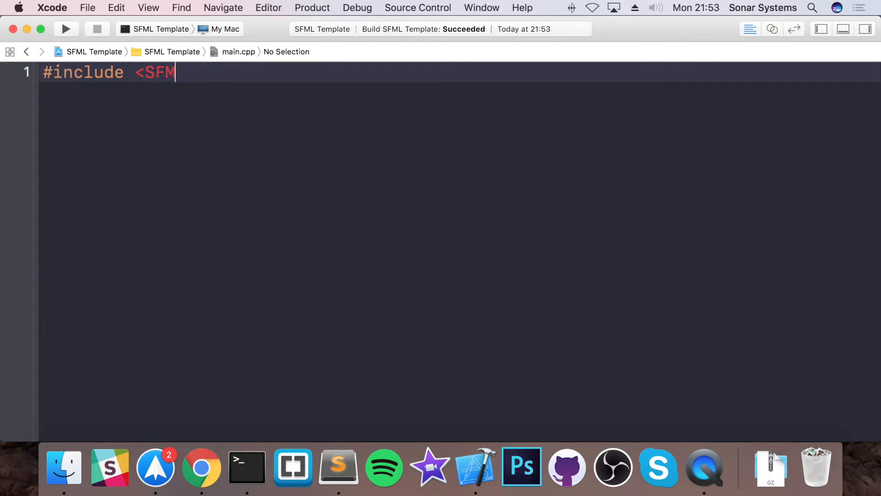
text(/Hr)
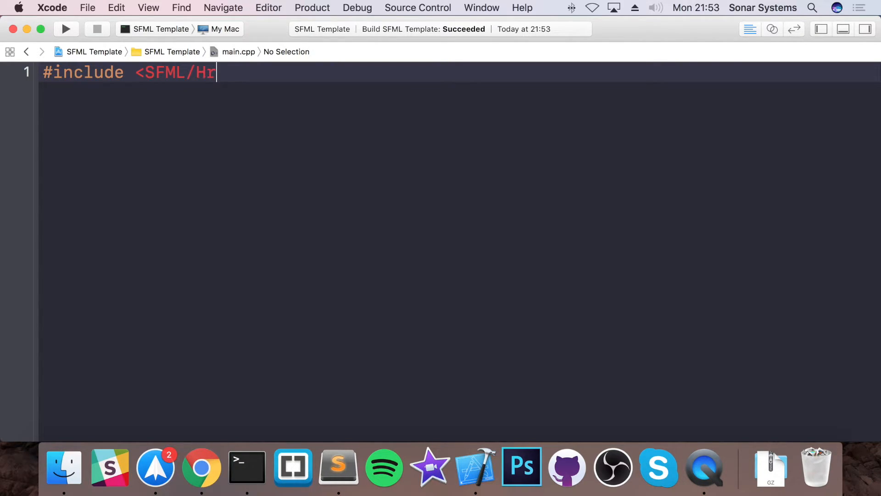
key(backspace)
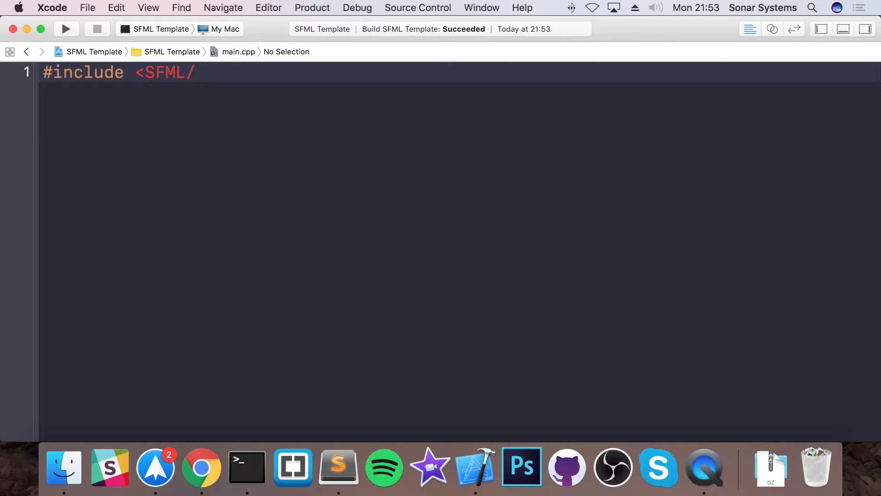
text(Graphics.hp)
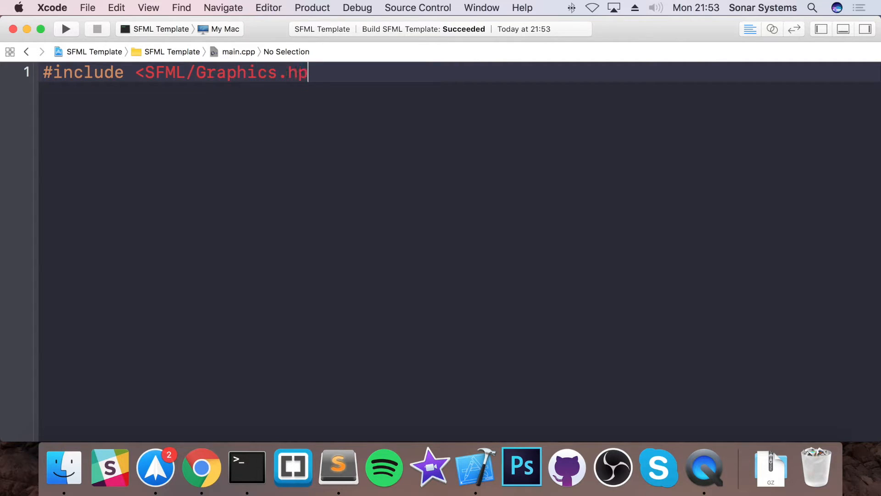
text(p>)
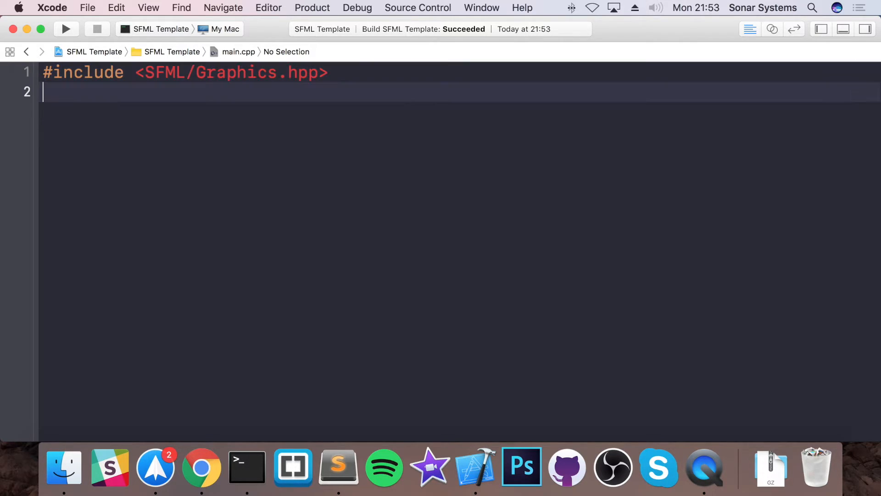
text(cinlc)
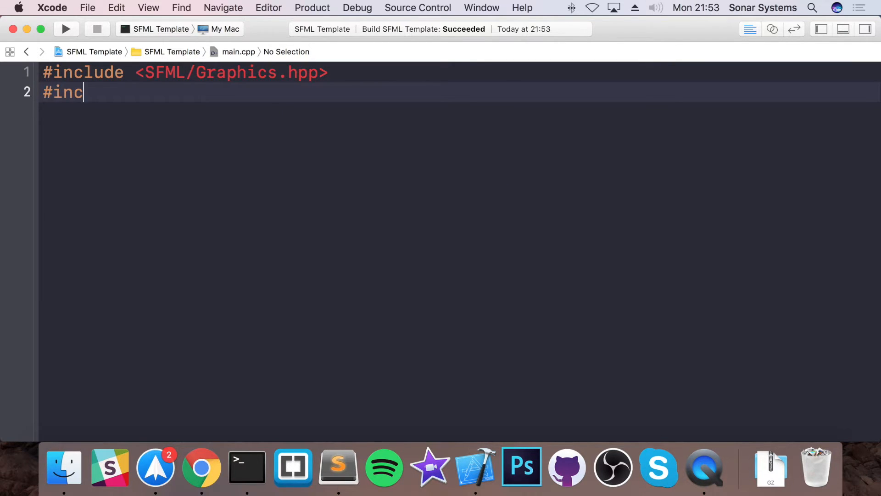
text(lude <iostr)
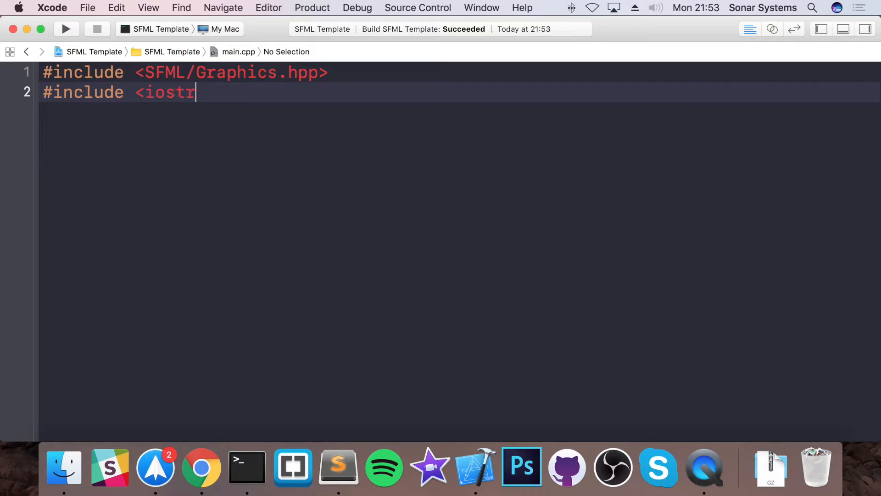
text(eam>)
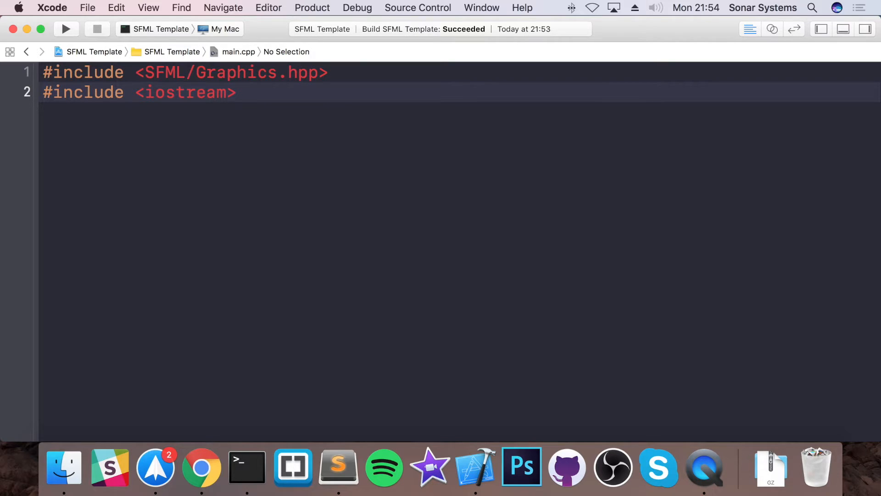
- Define SCREEN_WIDTH and SCREEN_HEIGHT as 1024
text(cd)
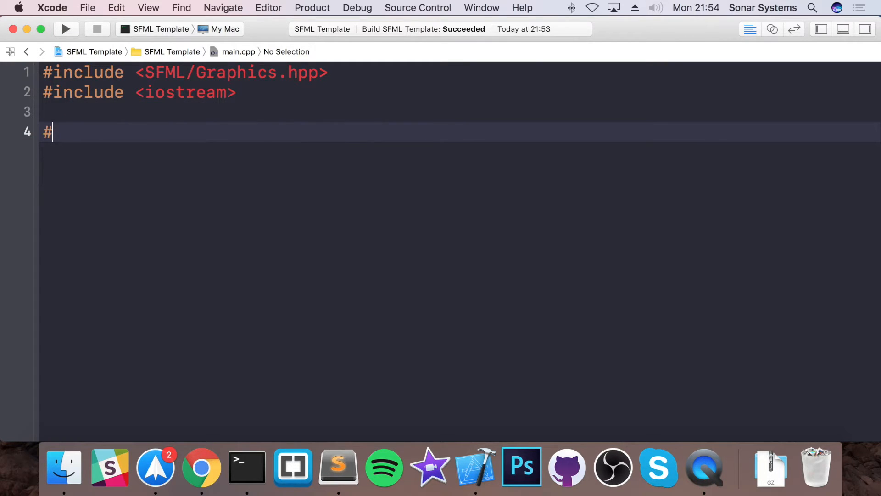
text(define SCRE)
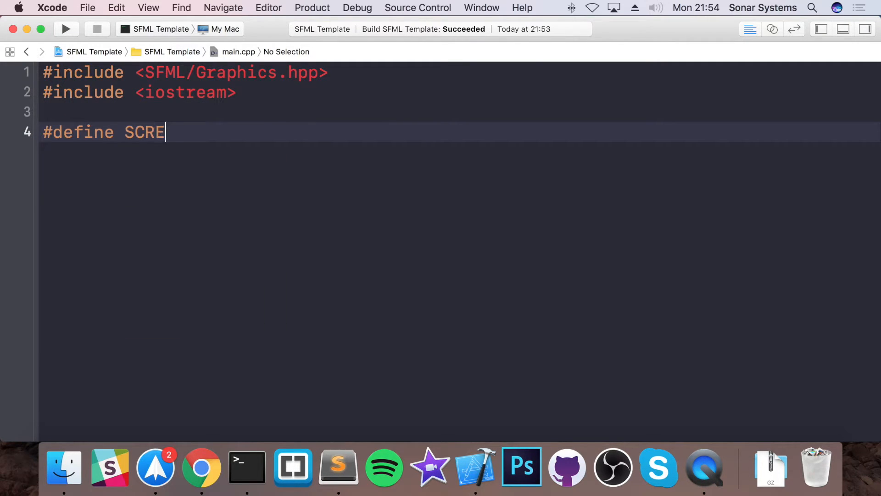
text(EN_WIDTH)
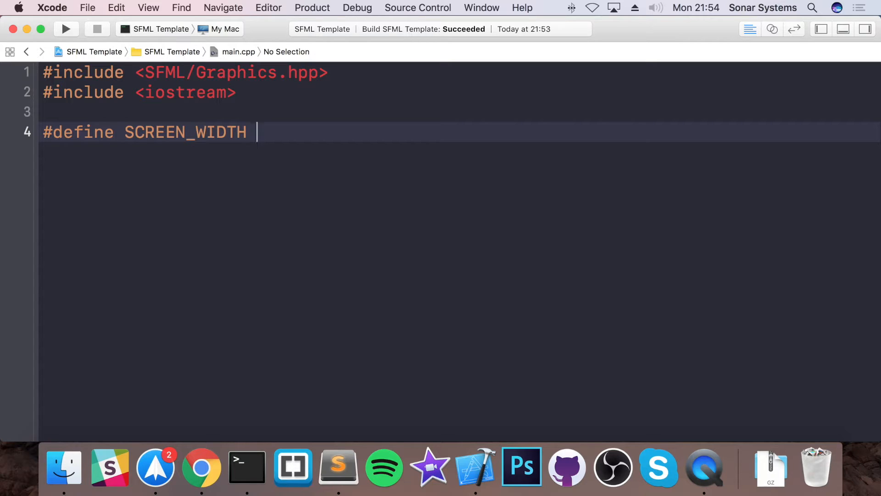
text(1024)
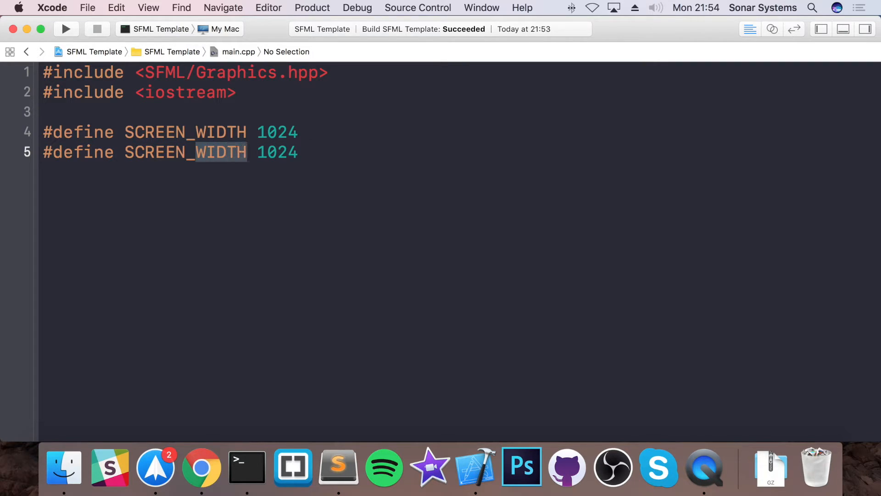
text(H)
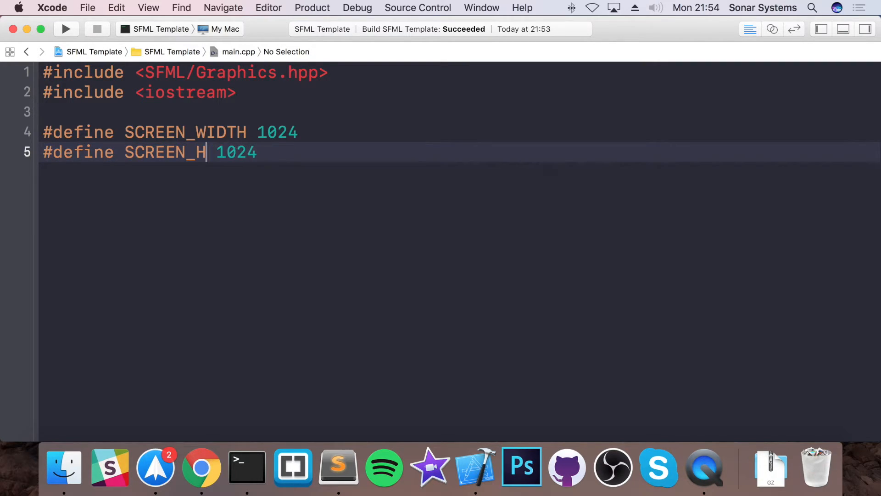
text(EIGHT)
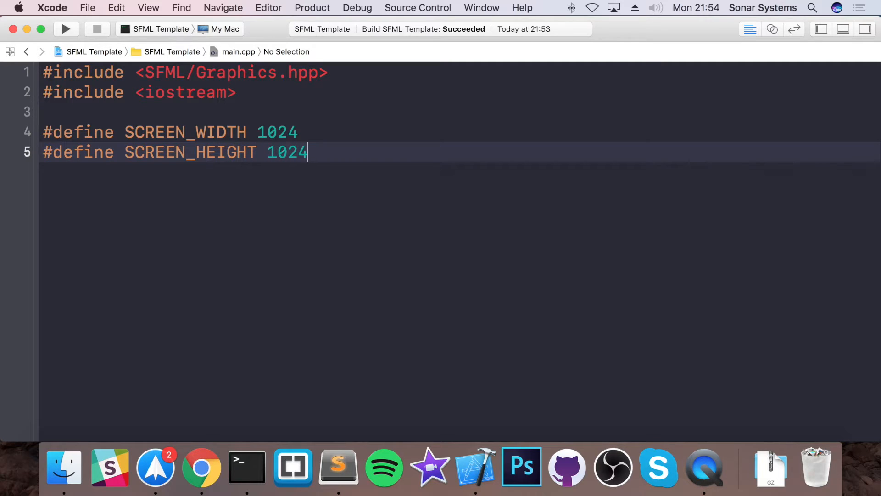
key(Enter)
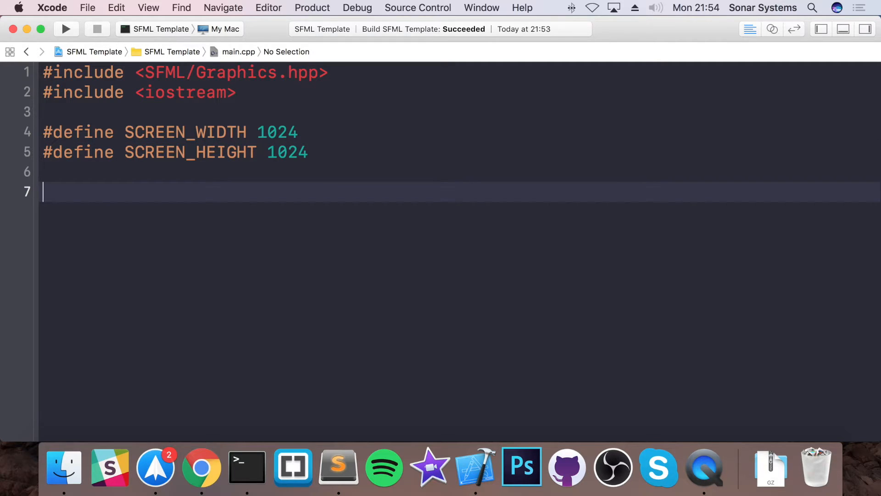
- Start int main() and declare an sf::RenderWindow named window
text(int main()
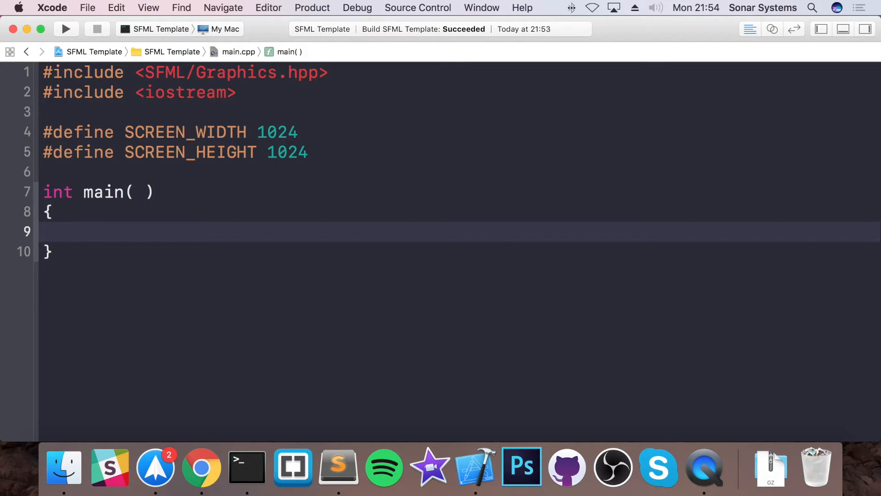
mouse_move(566, 18)
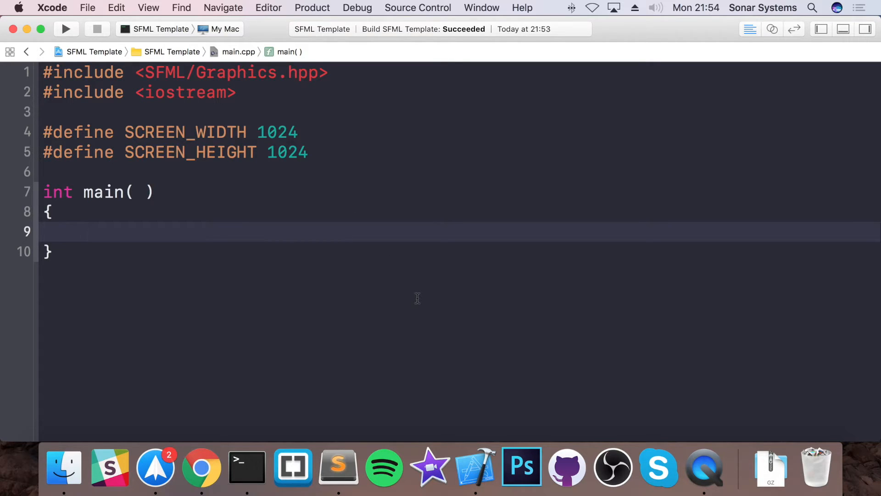
text(sf)
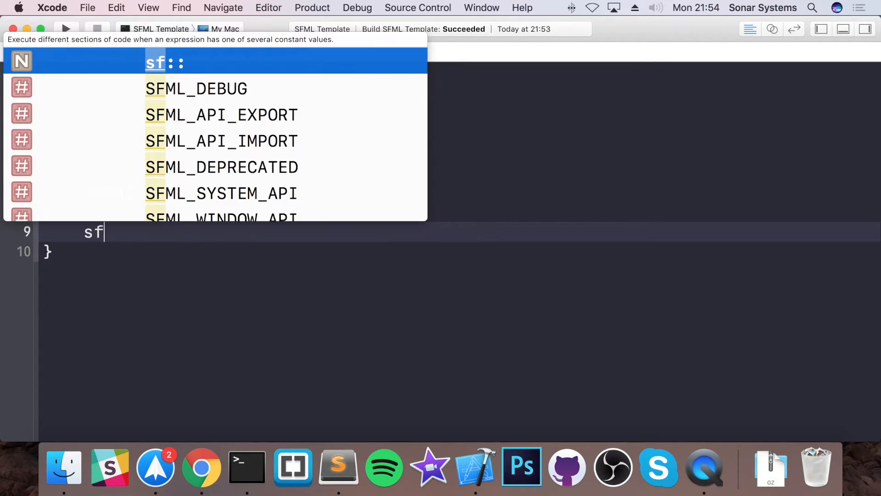
text(::R)
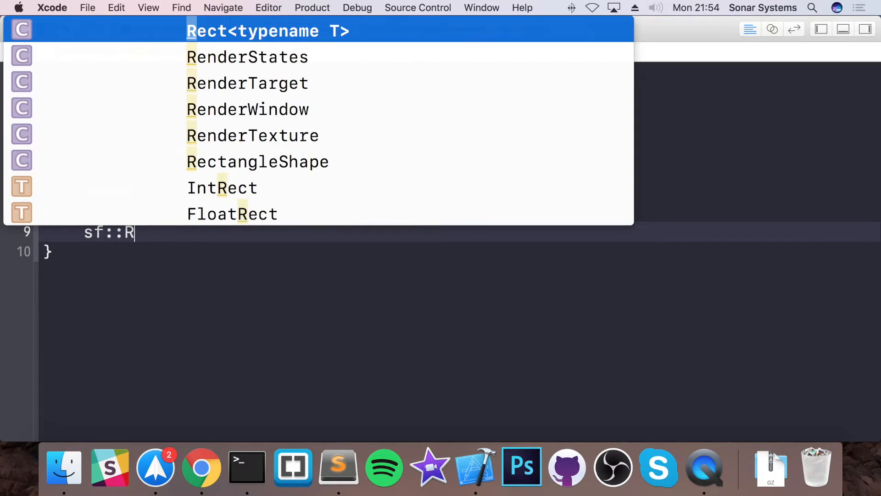
click(247, 109)
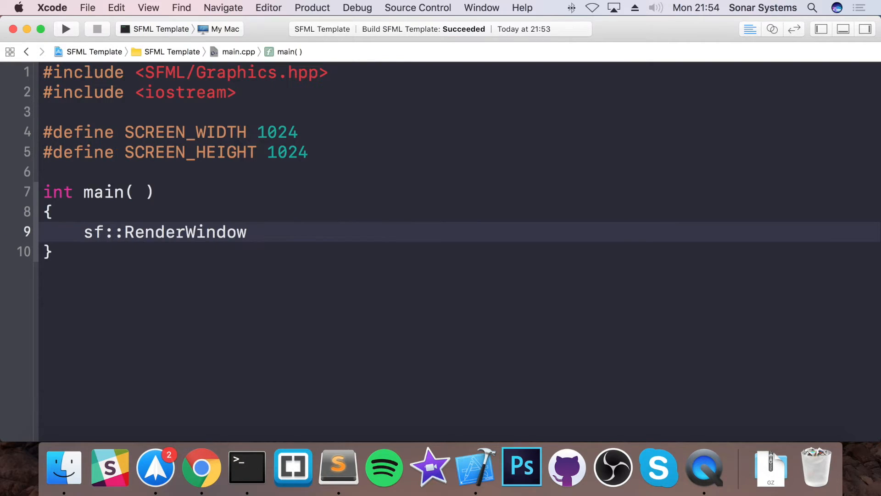
text(window()
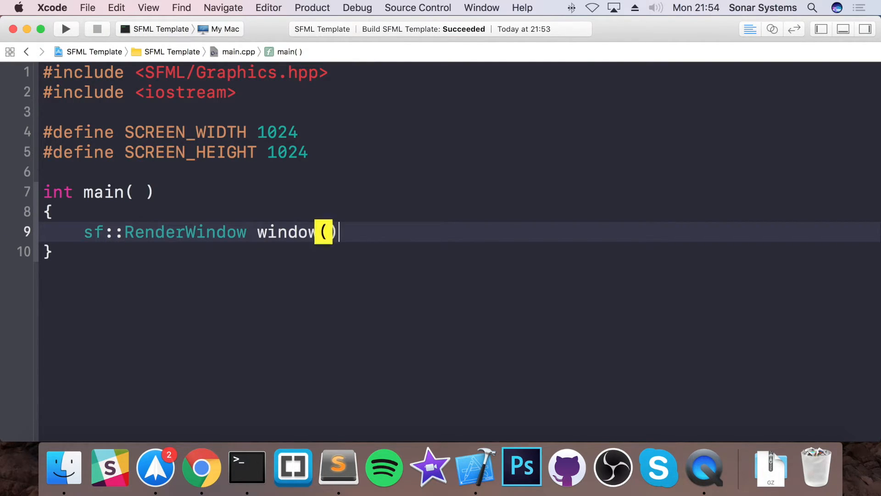
text(;)
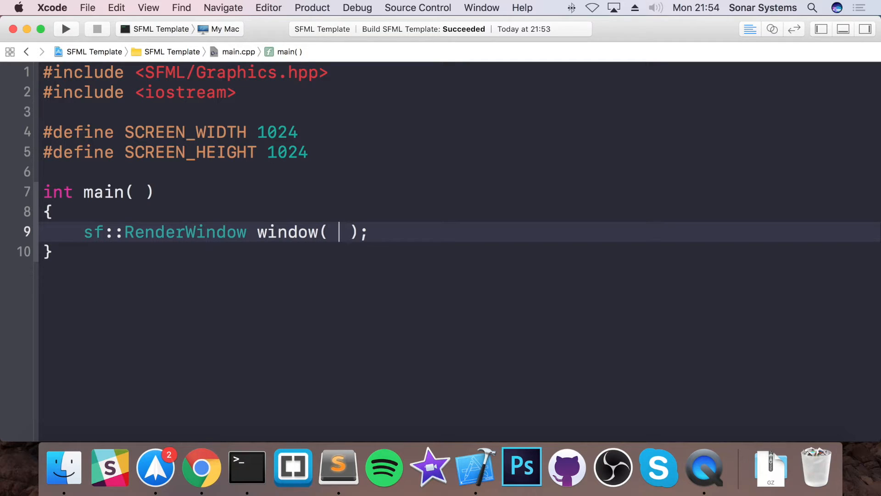
- Give the window sf::VideoMode(SCREEN_WIDTH, SCREEN_HEIGHT) and the title "Awesome Game"
text(sf::)
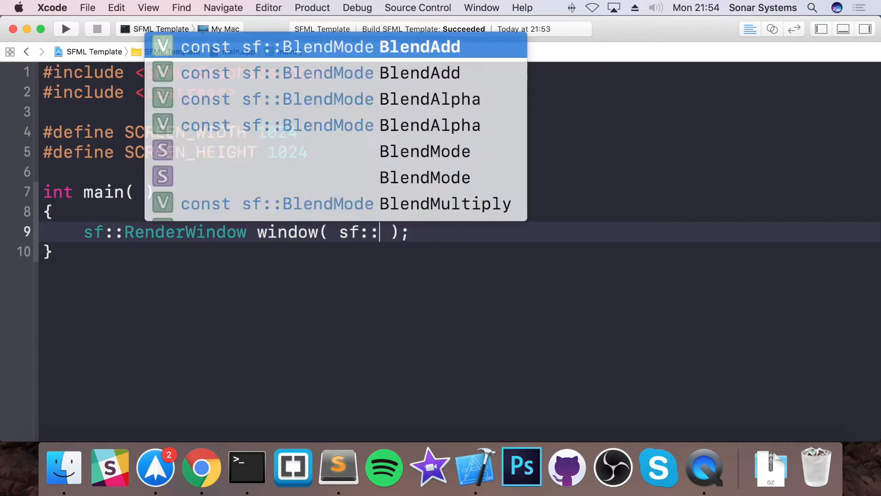
text(V)
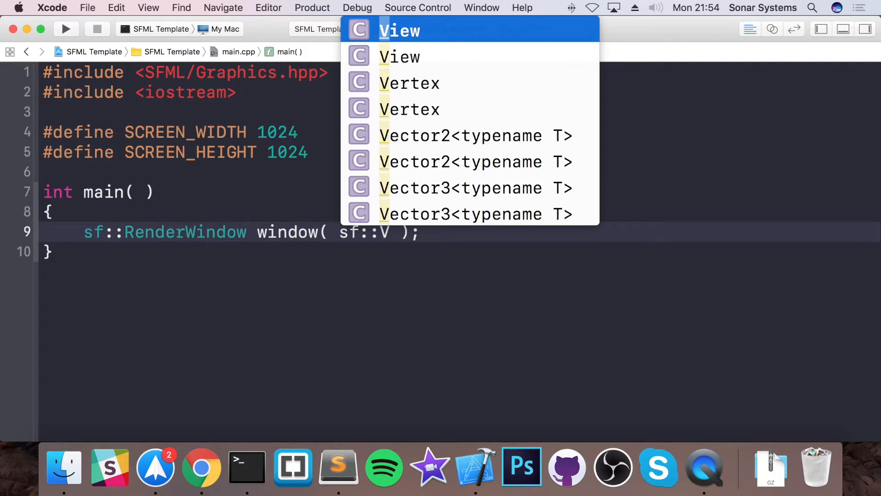
text(ideoMode)
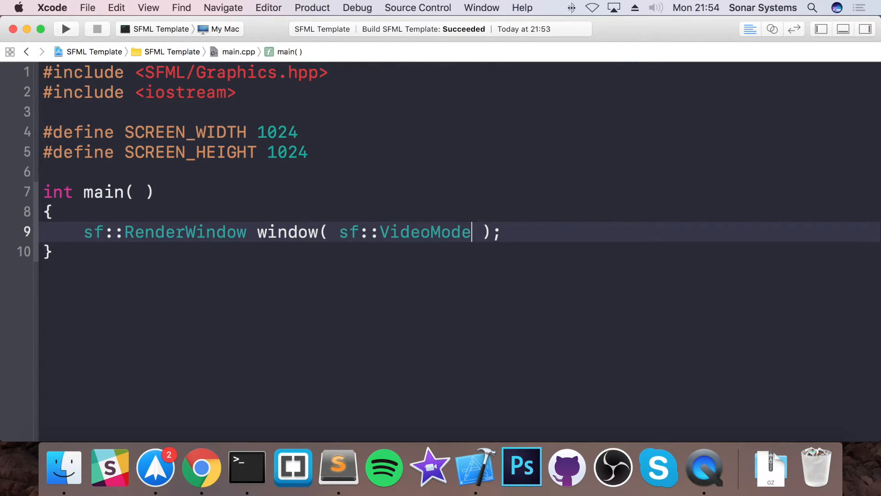
text(()
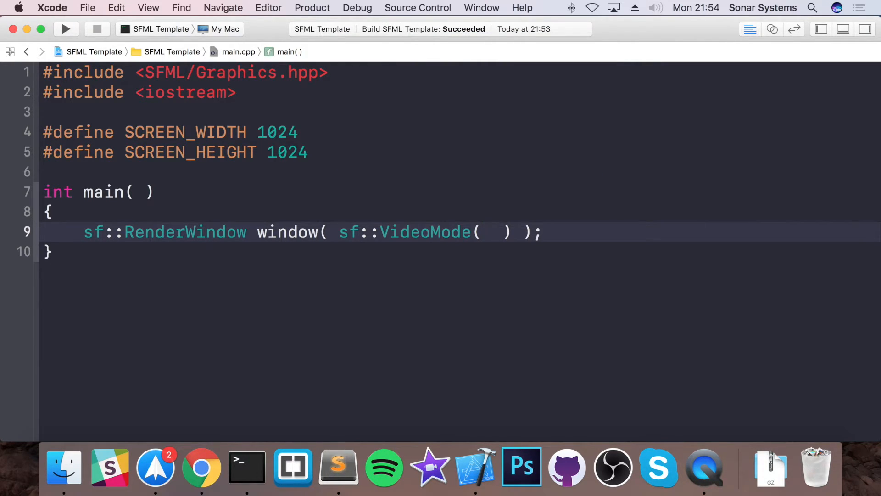
text(SCREEN_WIDTH)
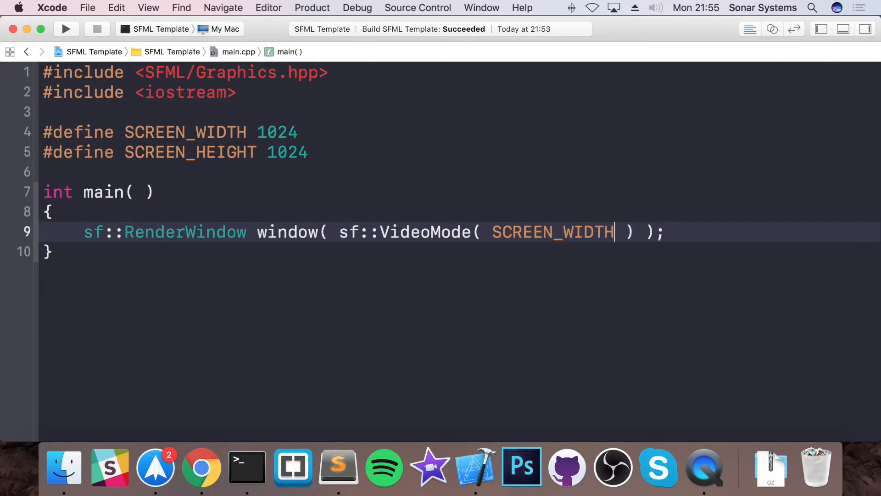
text(, SCREEN_HEIGHT)
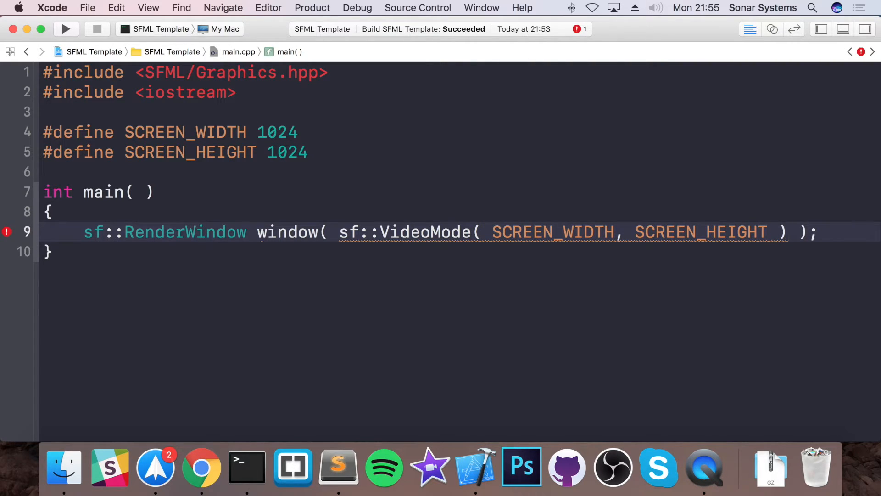
text(, "")
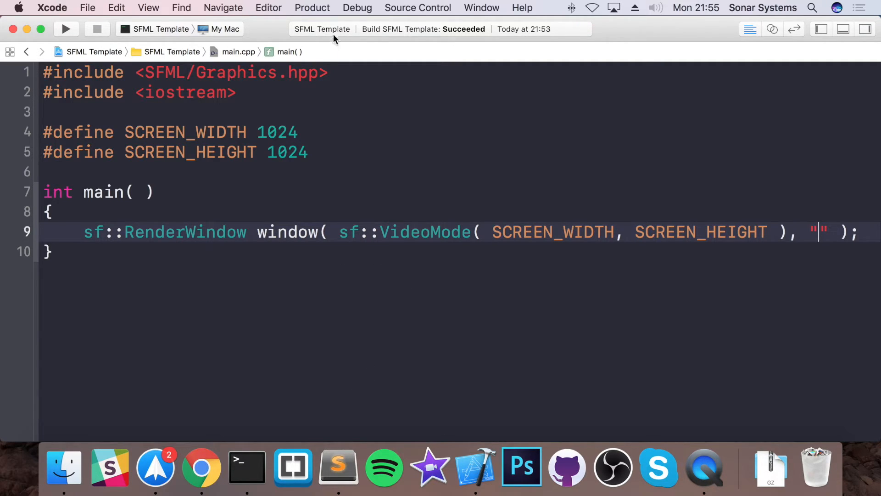
text(A)
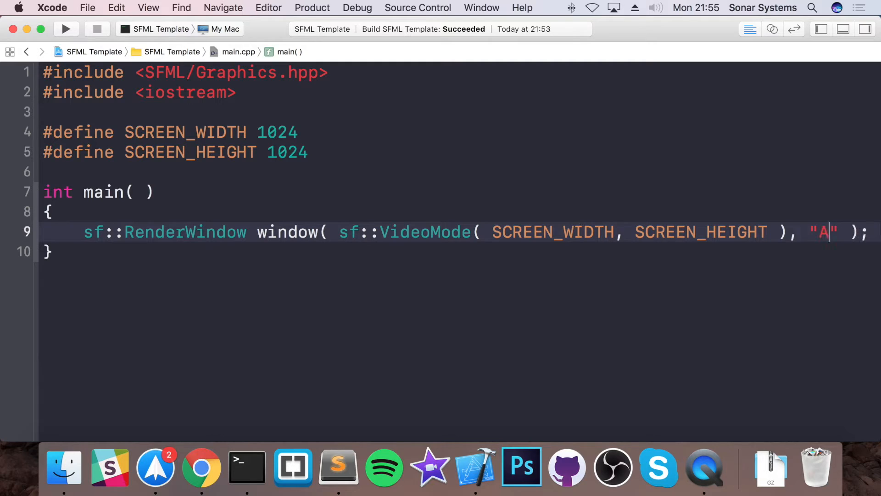
text(wesome Gam)
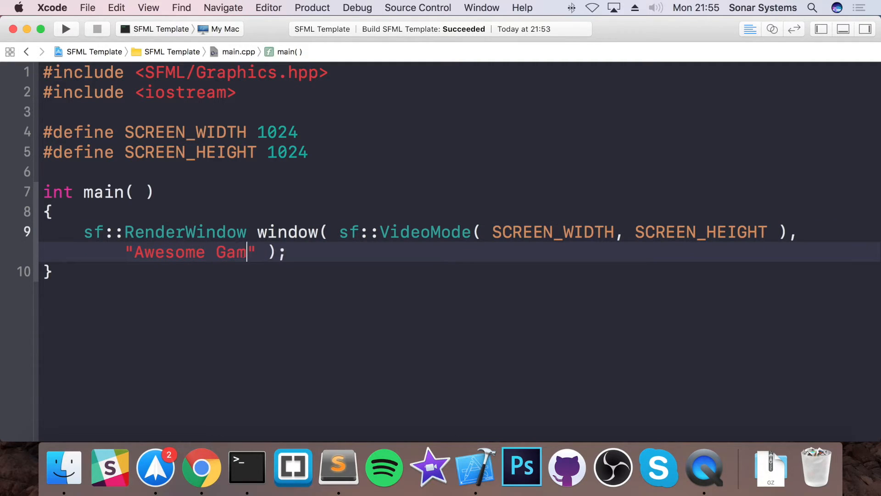
text(e)
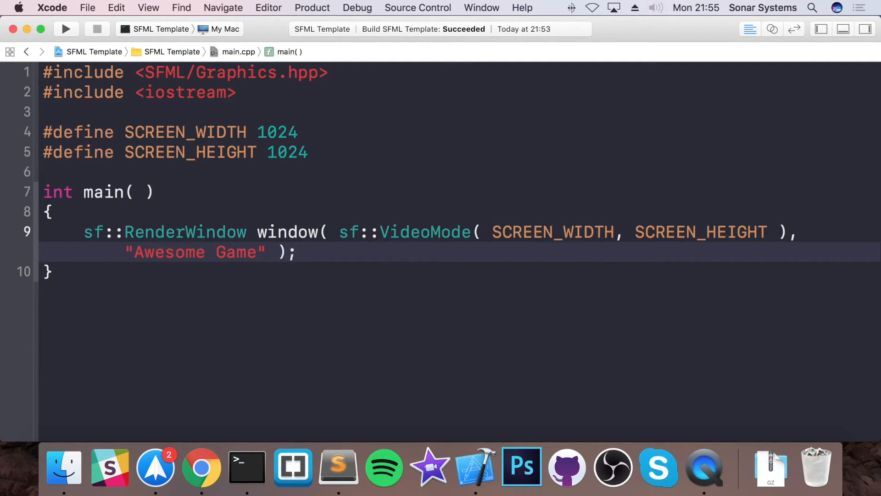
- Add a while (window.isOpen()) loop body declaring sf::Event event;
key(Return)
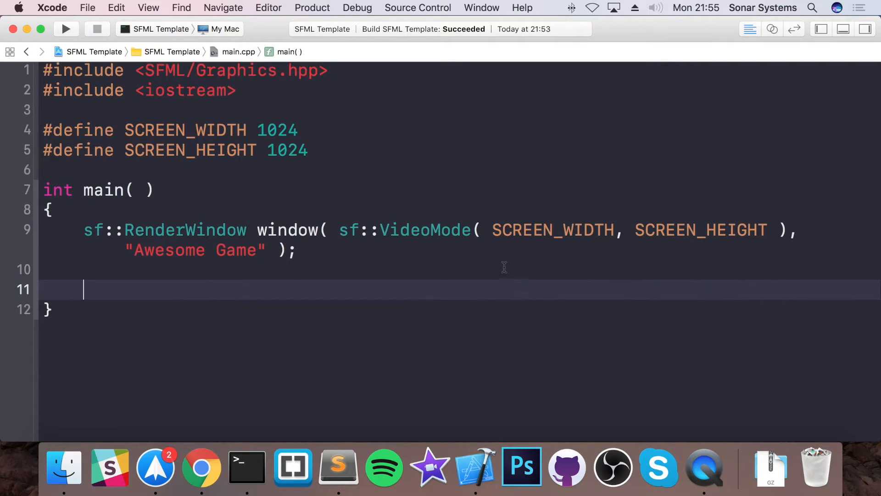
text(while ()
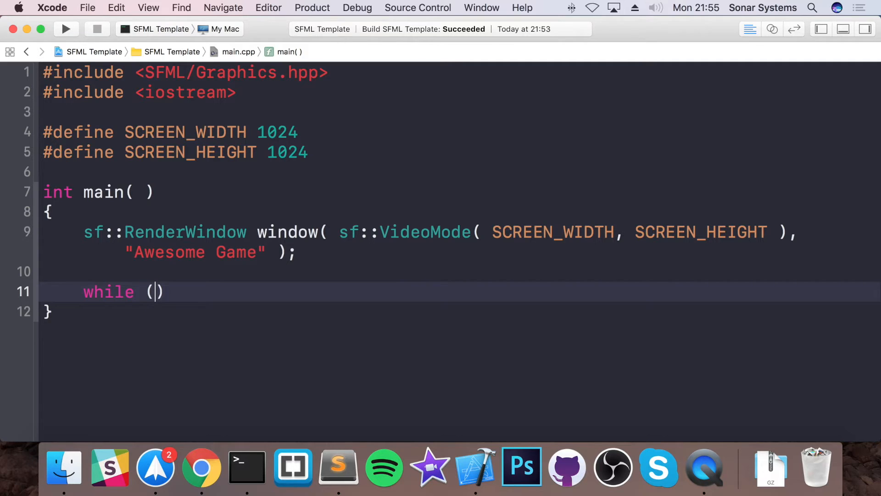
text(window.isOpen()
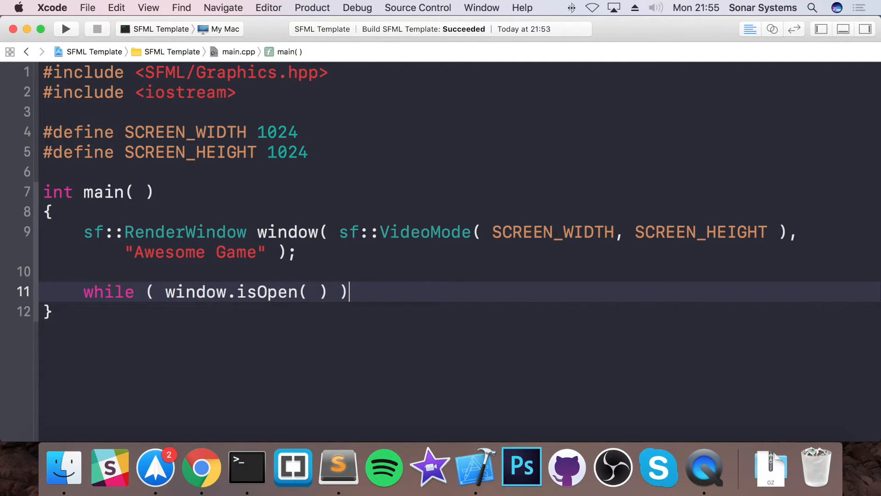
text({)
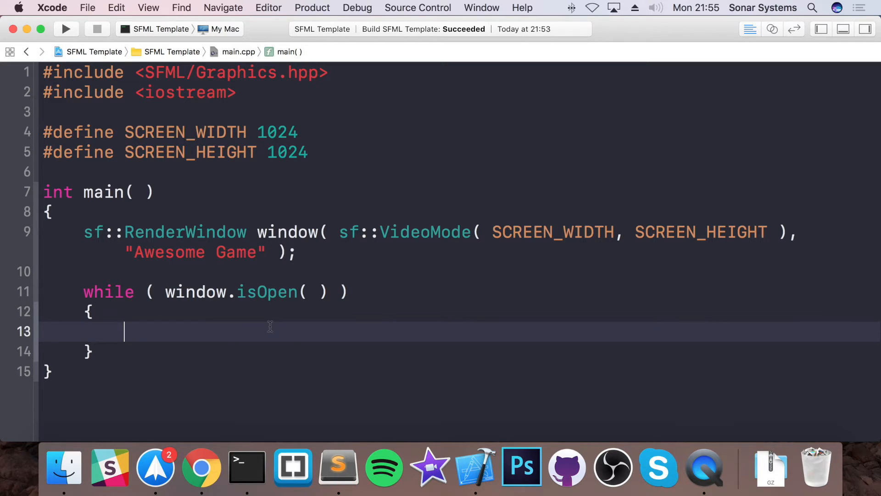
text(sf::Event)
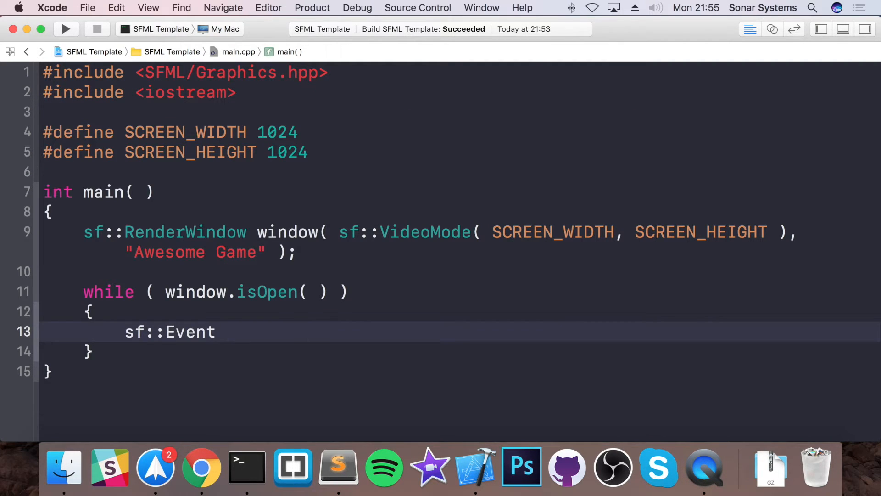
text(event;)
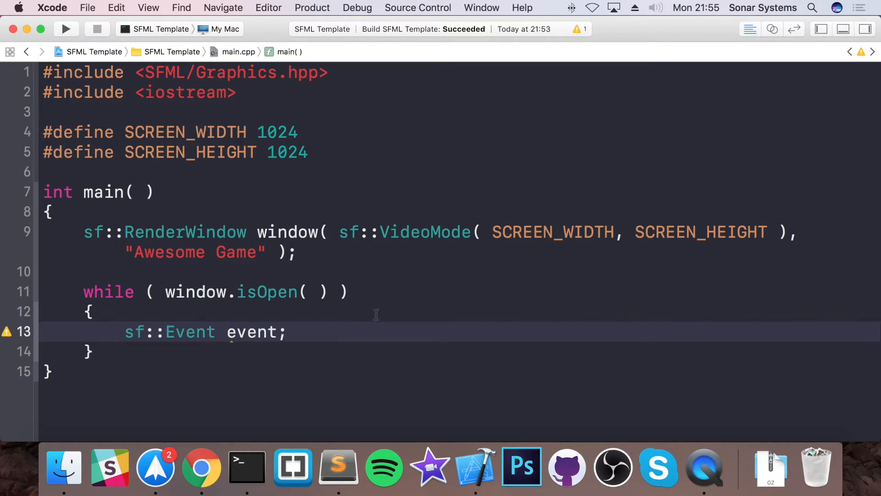
- Add an inner while (window.pollEvent(event)) loop below the event declaration
key(Return)
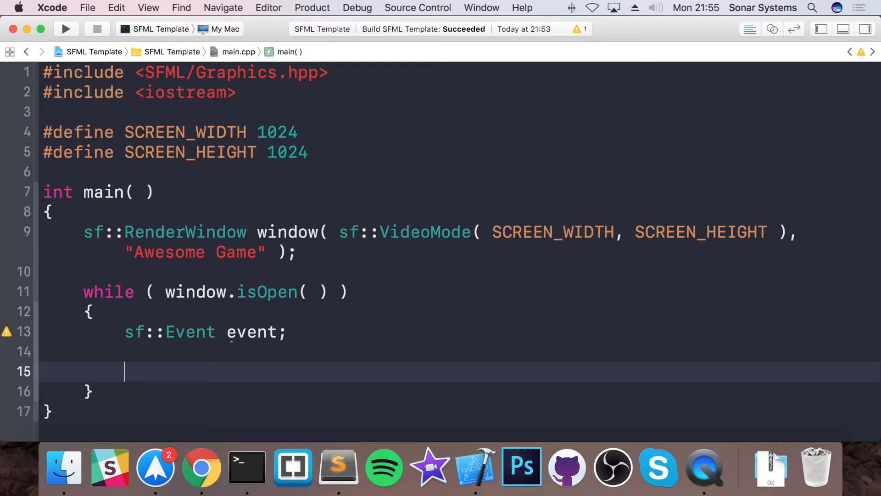
text(while)
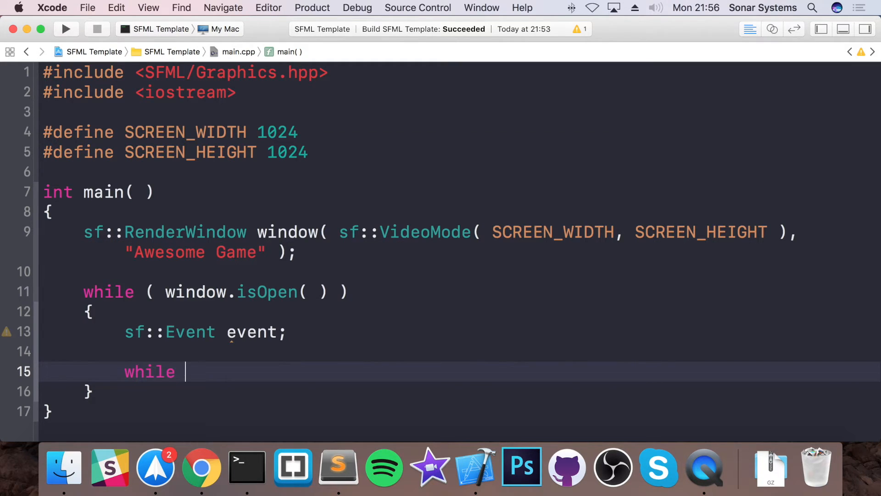
text(( windo)
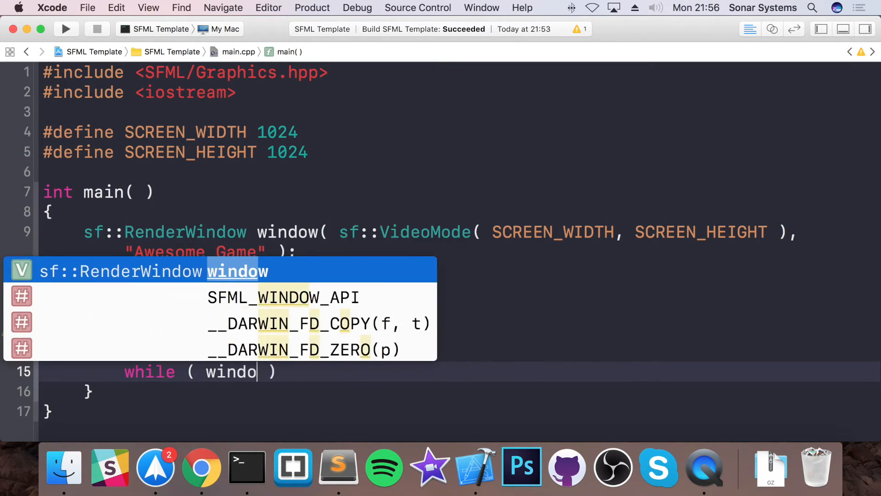
text(.pollEvent( e)
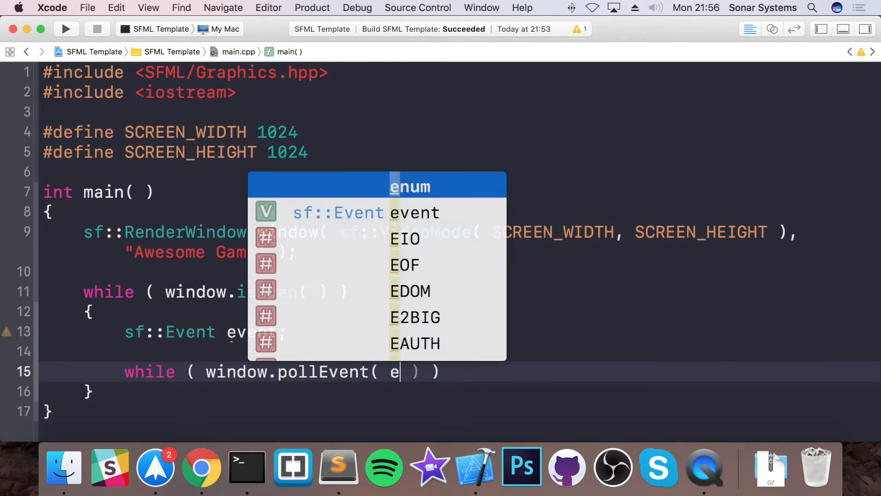
text(vent)
key(Return)
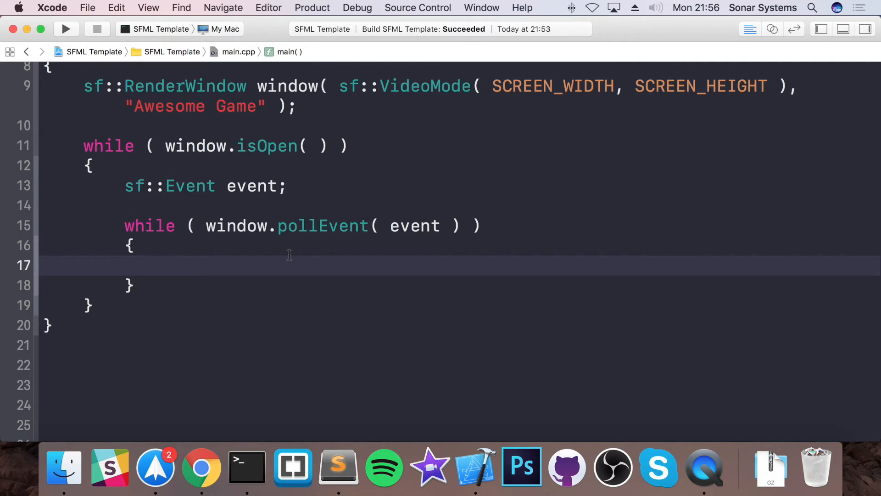
- Switch on event.type, calling window.close() and break for sf::Event::Closed
text(switch ()
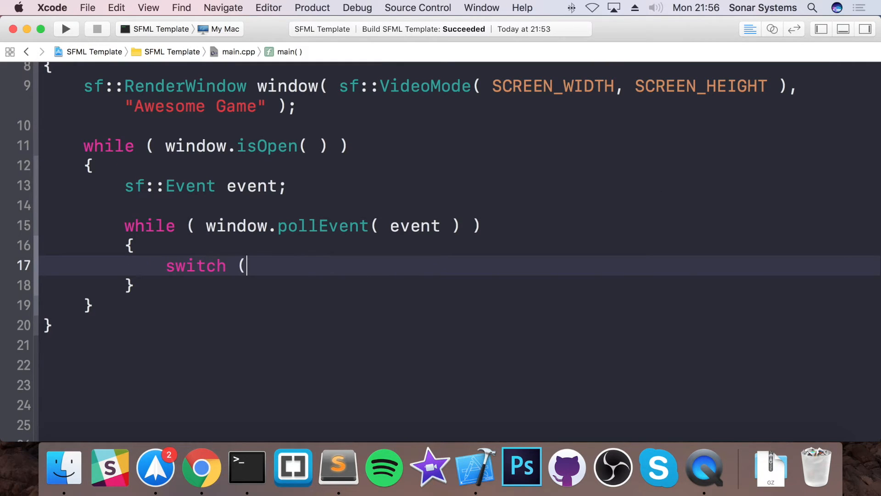
text(eve)
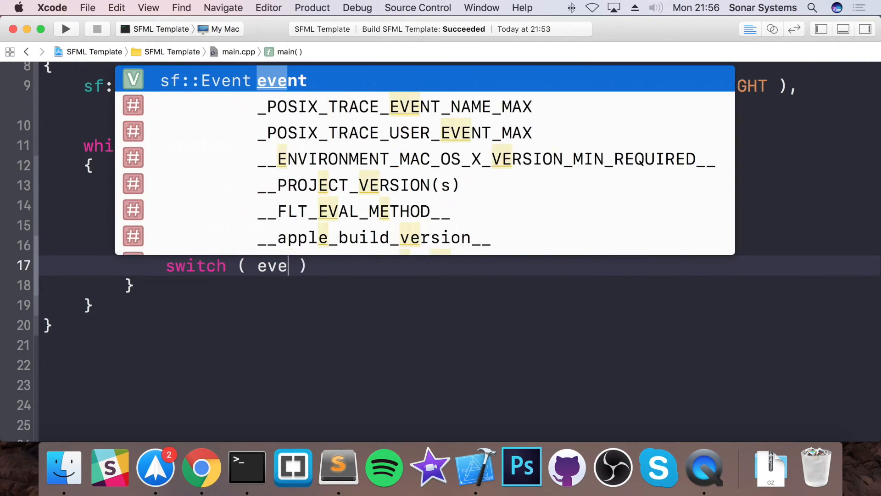
text(.type)
text(case s)
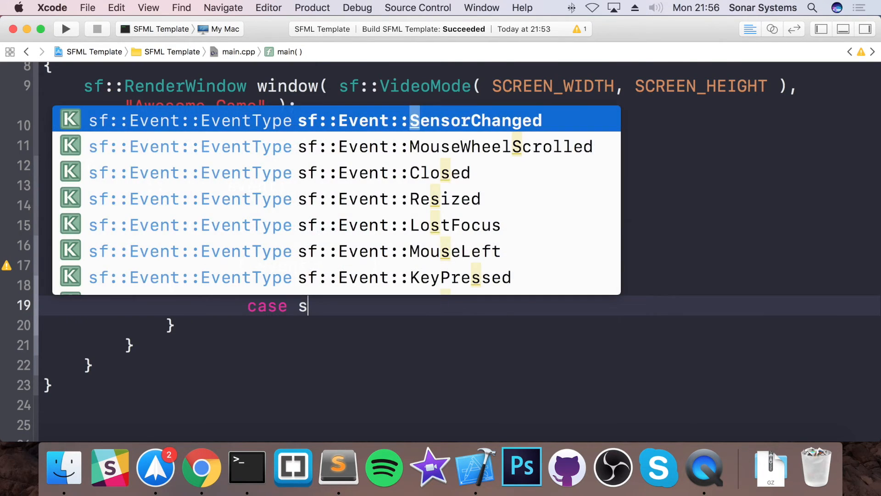
text(f::Event::Closed)
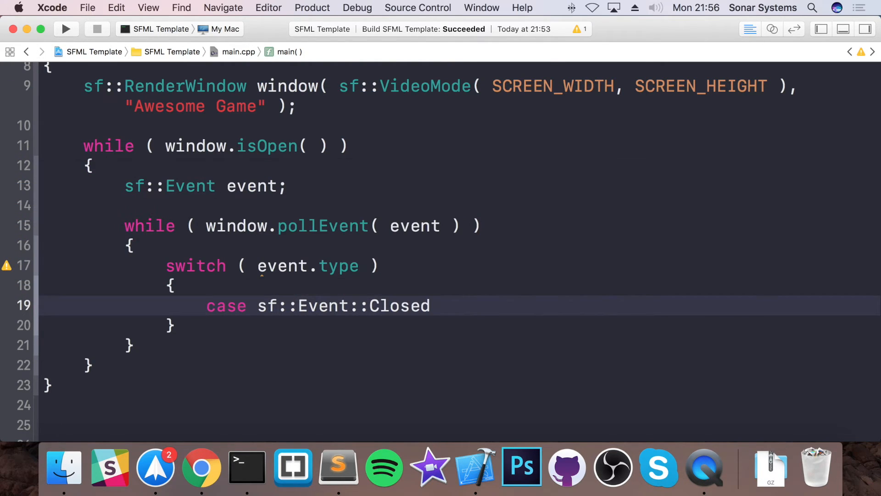
text(:)
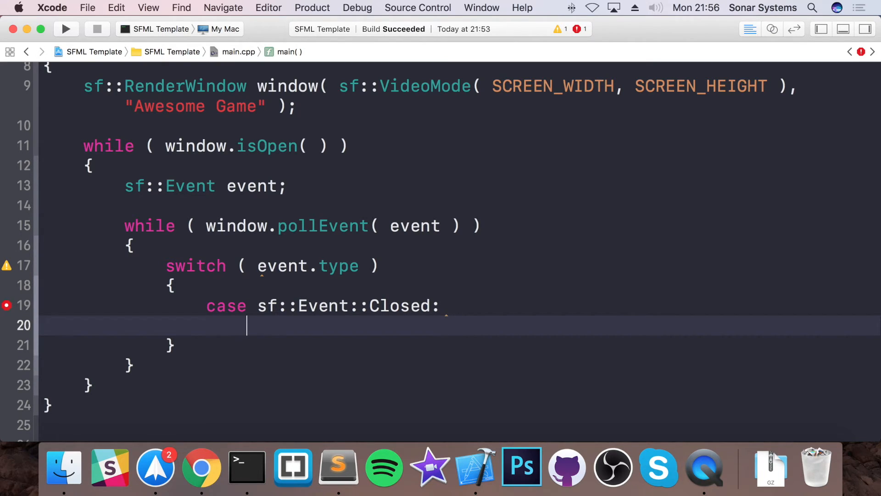
text(window.close( );)
text(break;)
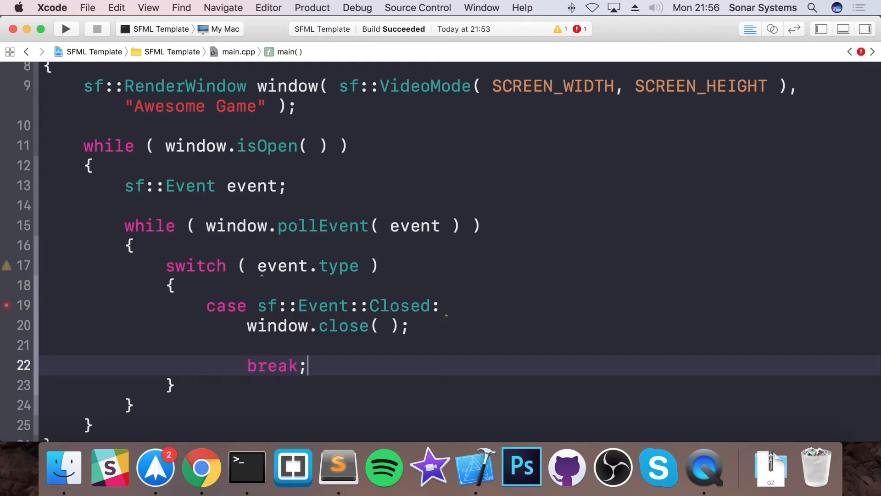
scroll(down, 3)
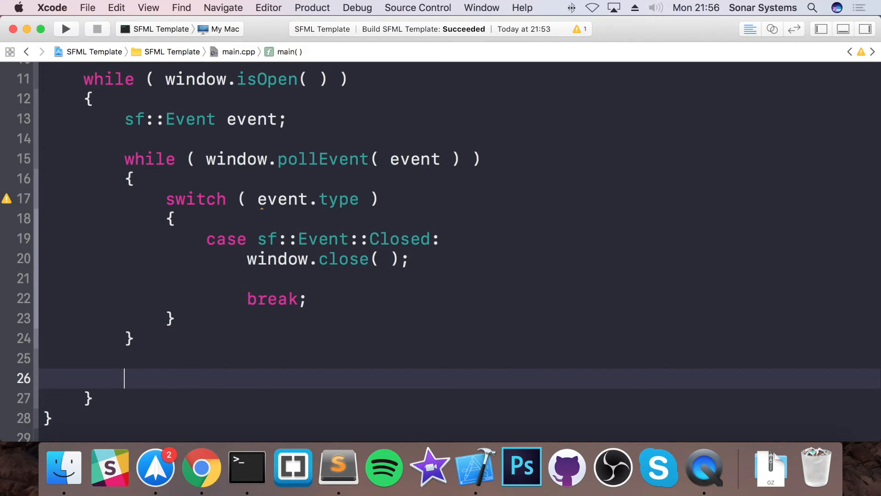
- Add window.clear(), a '// draw objects' comment, and window.display() after the event loop
text(window.clear( );)
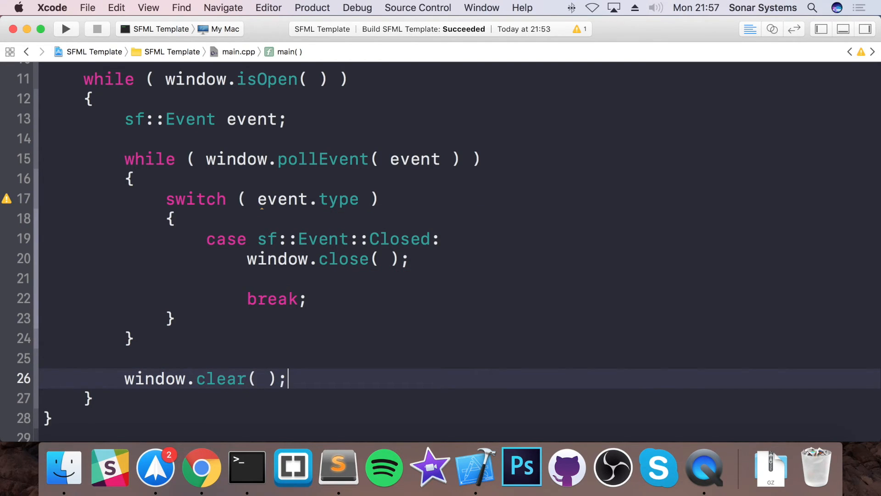
text(//)
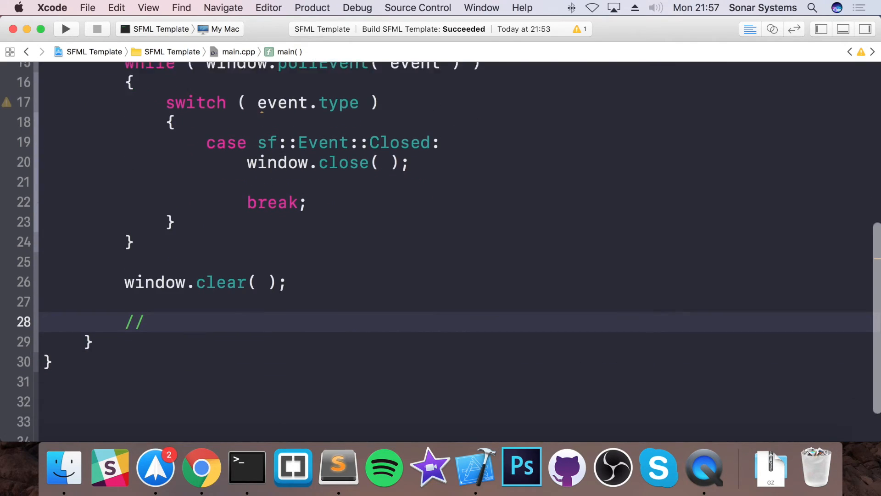
text(d)
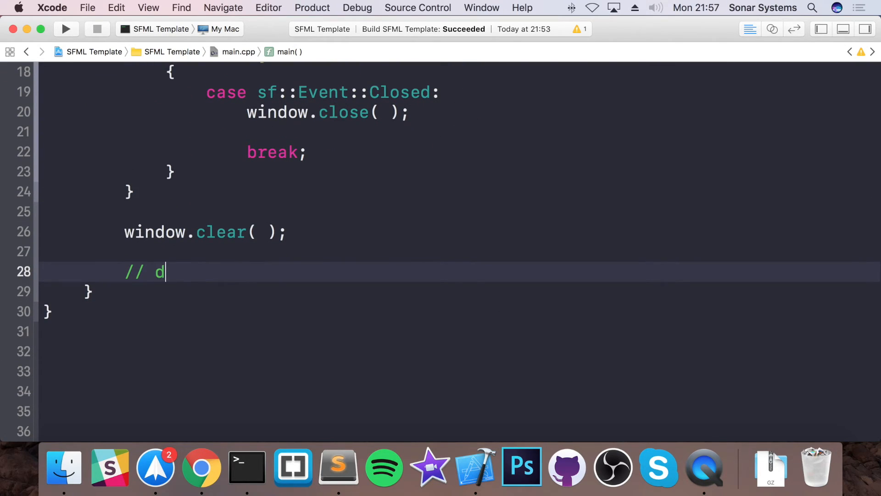
text(raw objects)
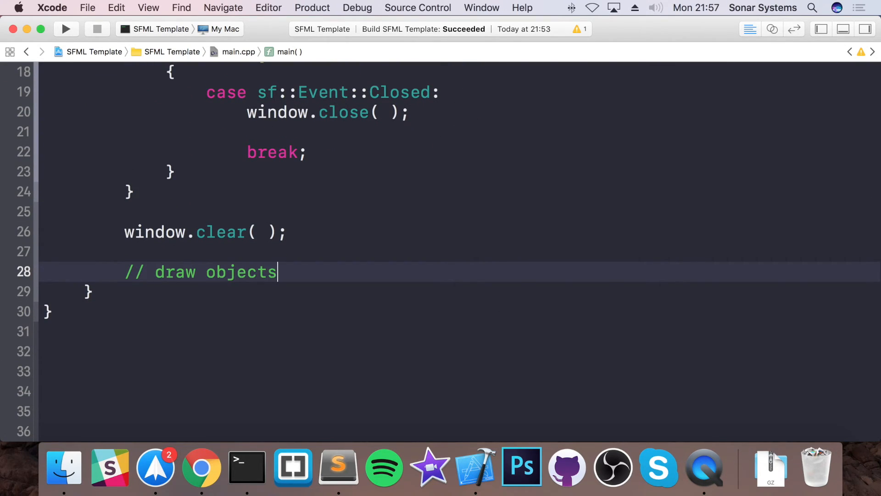
text(window.display( );)
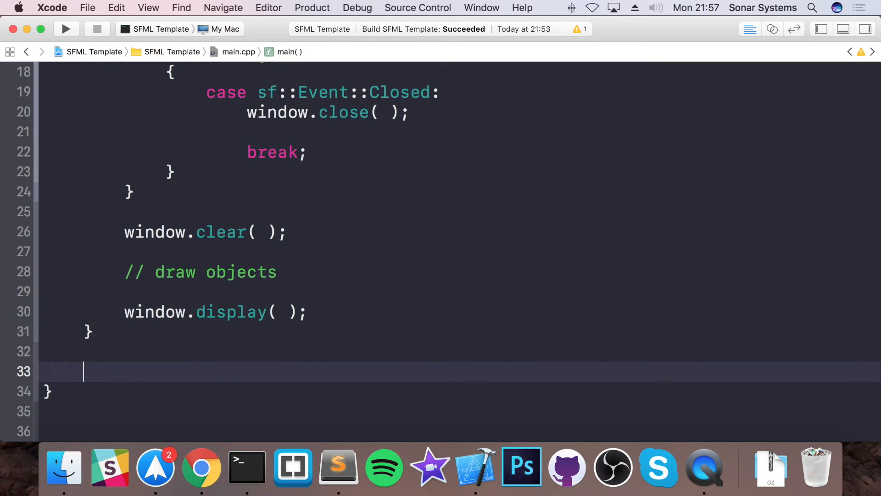
text(re)
text(//)
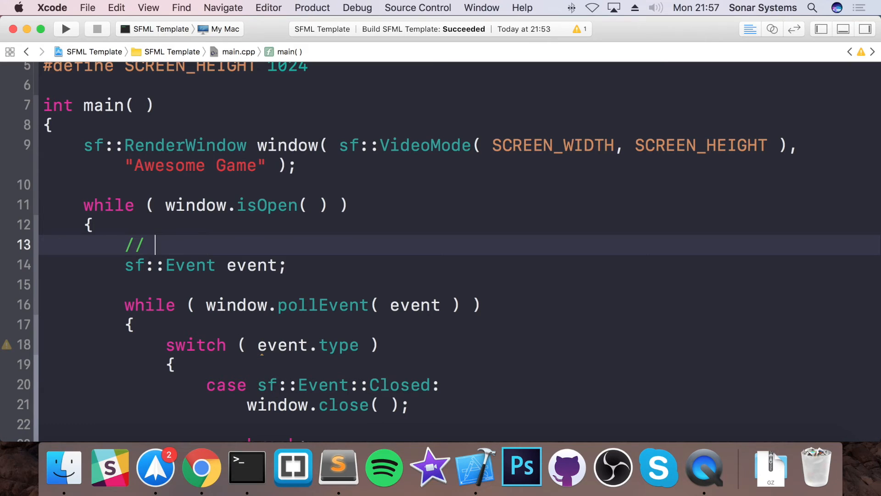
- Add '// handle input/events' and '// update game logic' section comments
text(handle input/e)
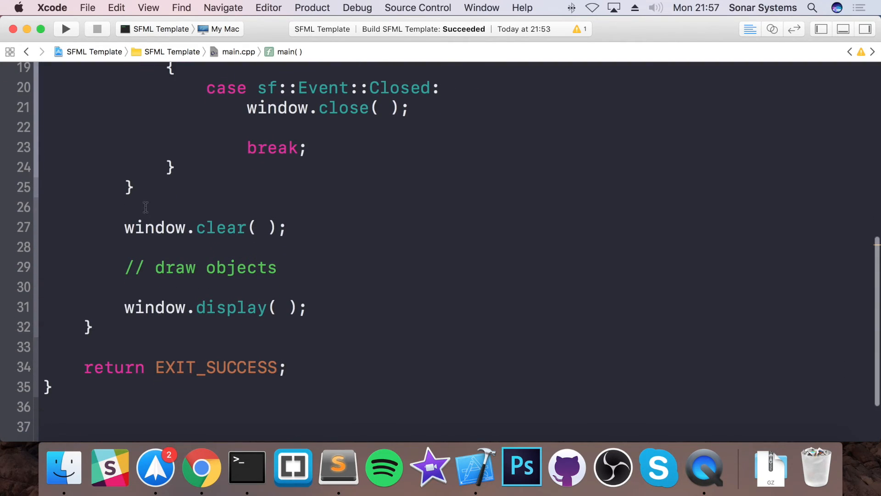
text(//)
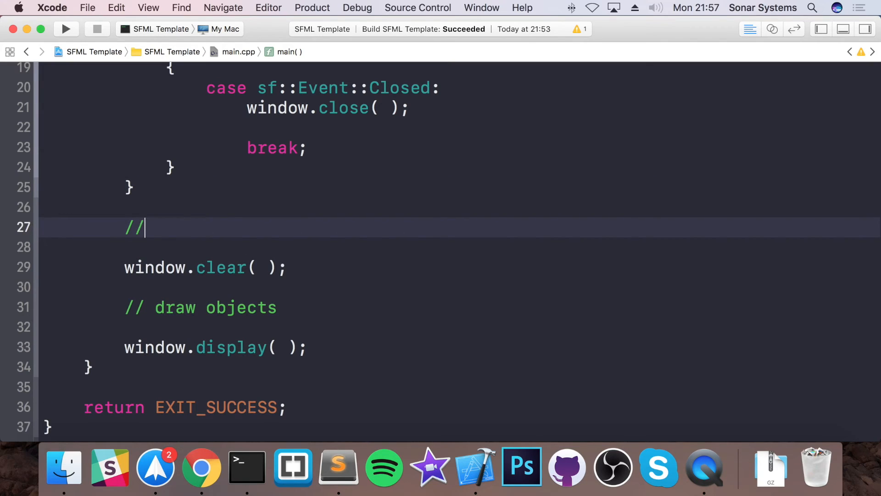
text(update game l)
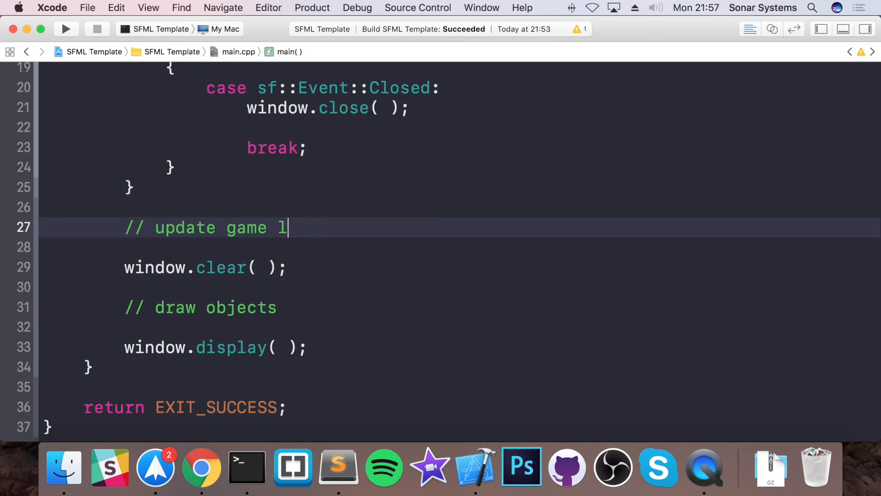
text(ogic)
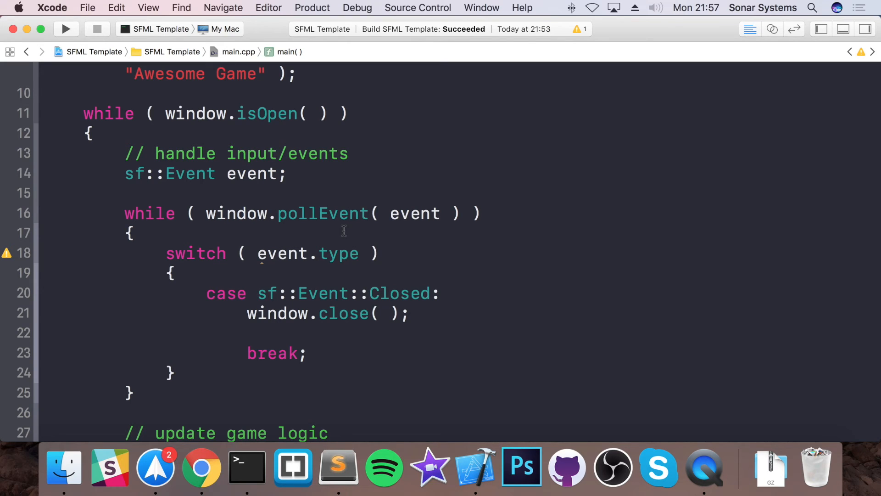
- Build and run the SFML Template project until Build Succeeded appears
scroll(down, 3)
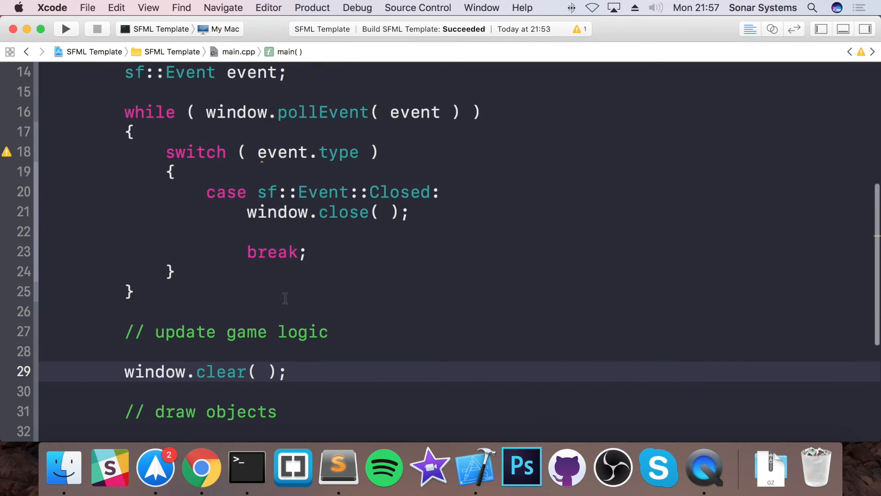
mouse_move(70, 358)
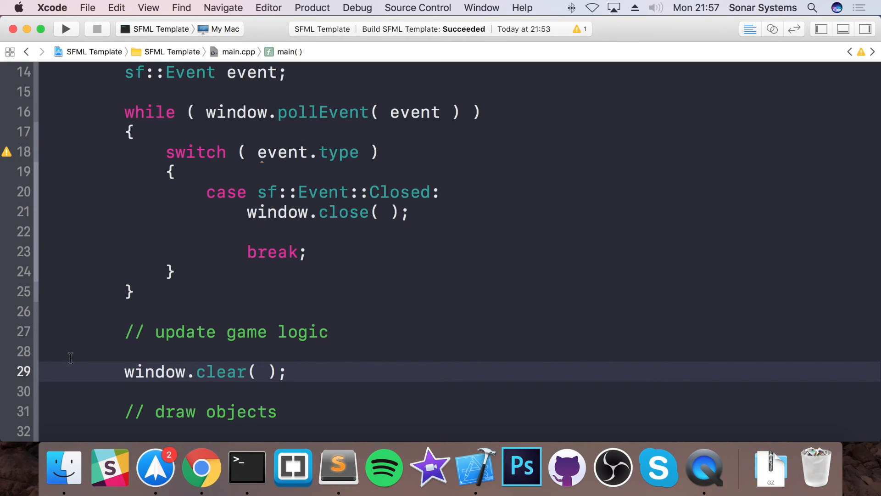
scroll(down, 3)
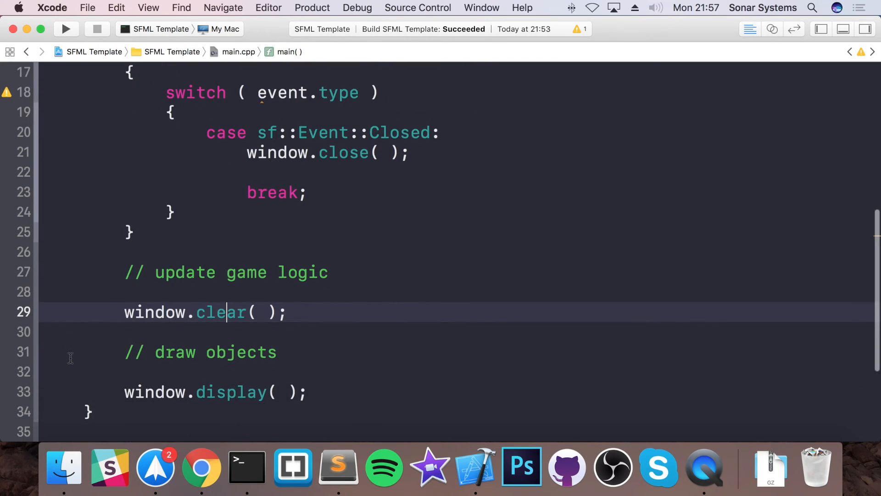
mouse_move(326, 318)
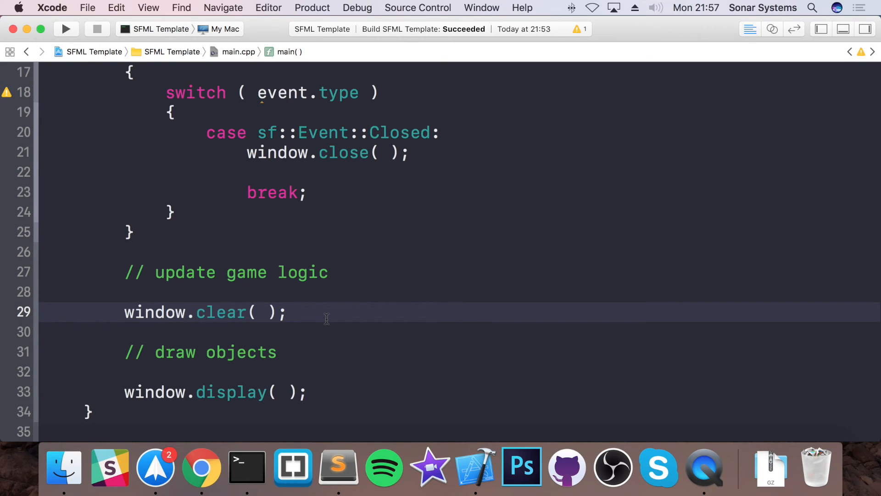
scroll(down, 3)
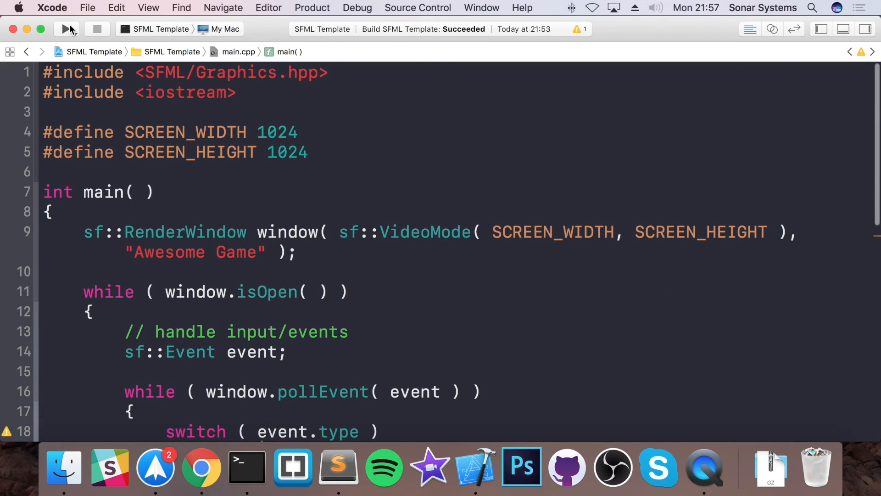
click(66, 29)
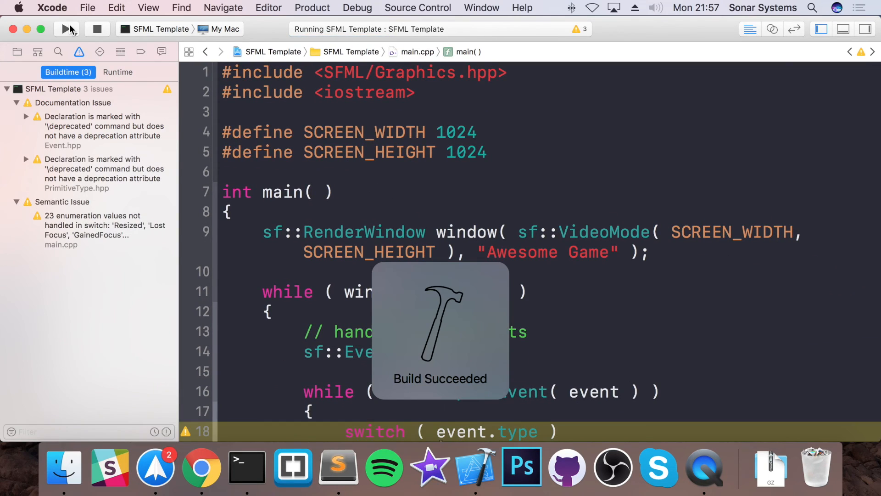